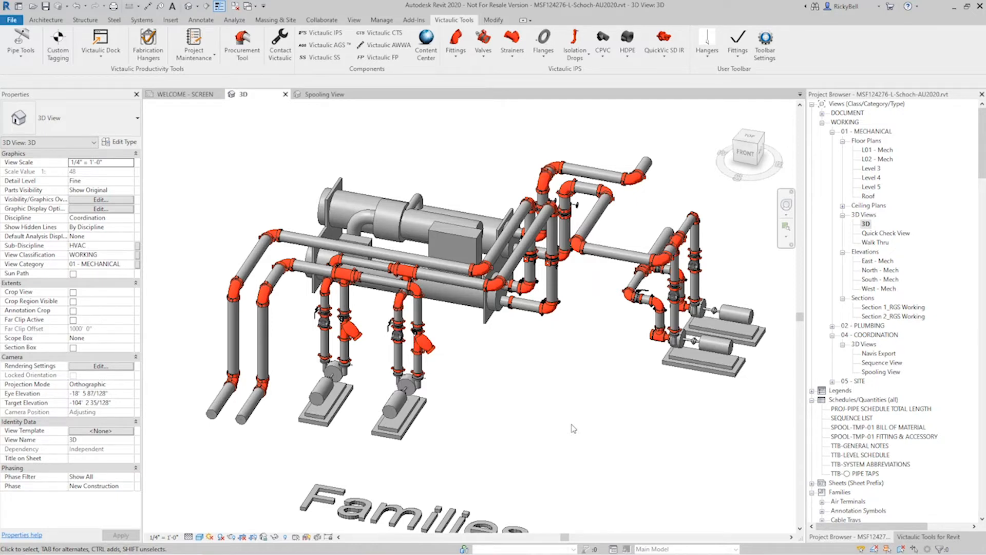
mouse_move(602, 370)
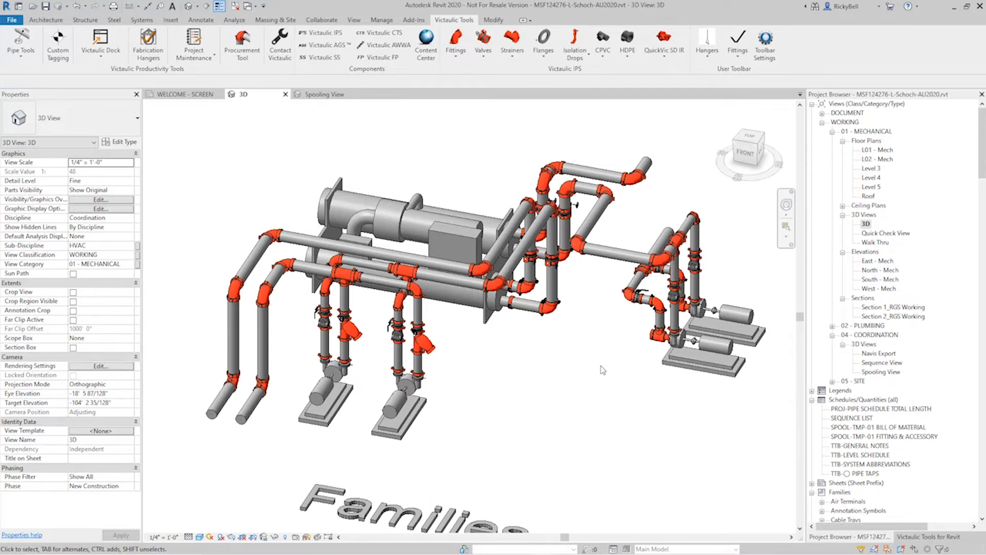
mouse_move(890, 352)
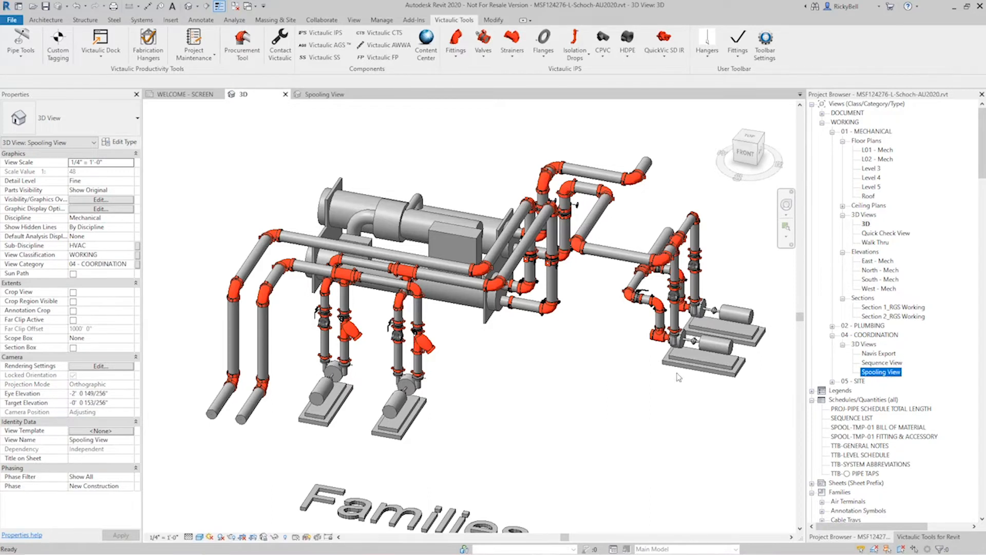
mouse_move(614, 431)
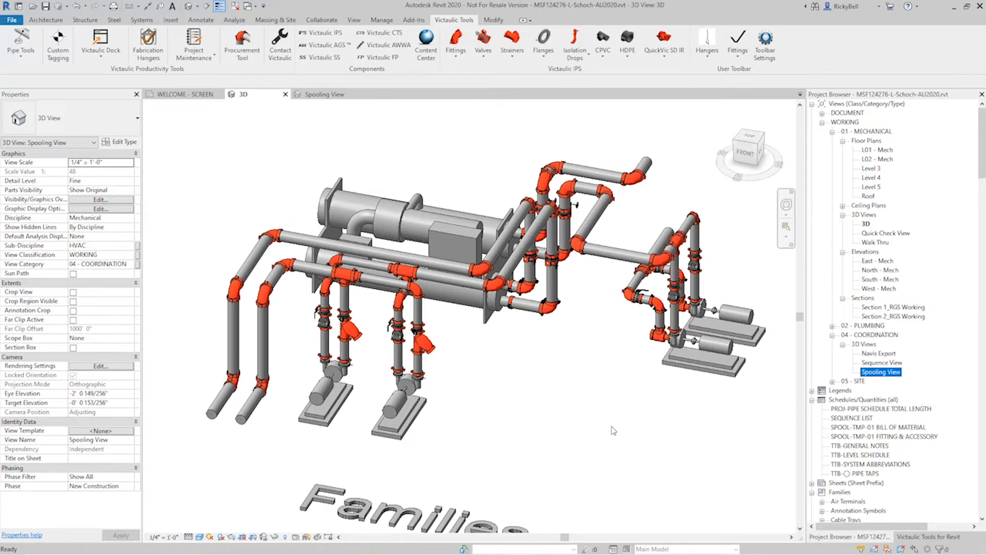
Duplicate the 3D view from the Project Browser and rename the copy 'Spooling'
left_click(241, 93)
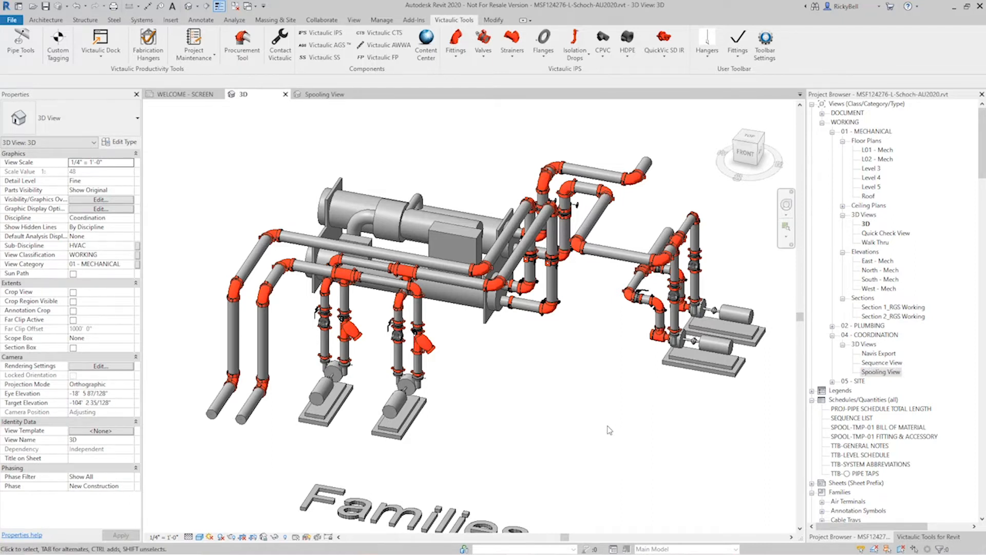
mouse_move(865, 225)
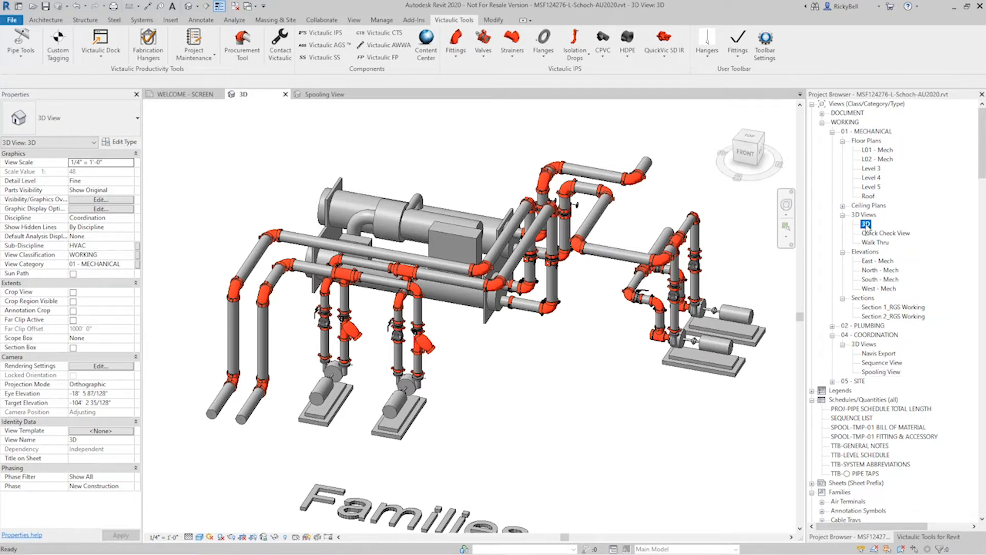
right_click(865, 225)
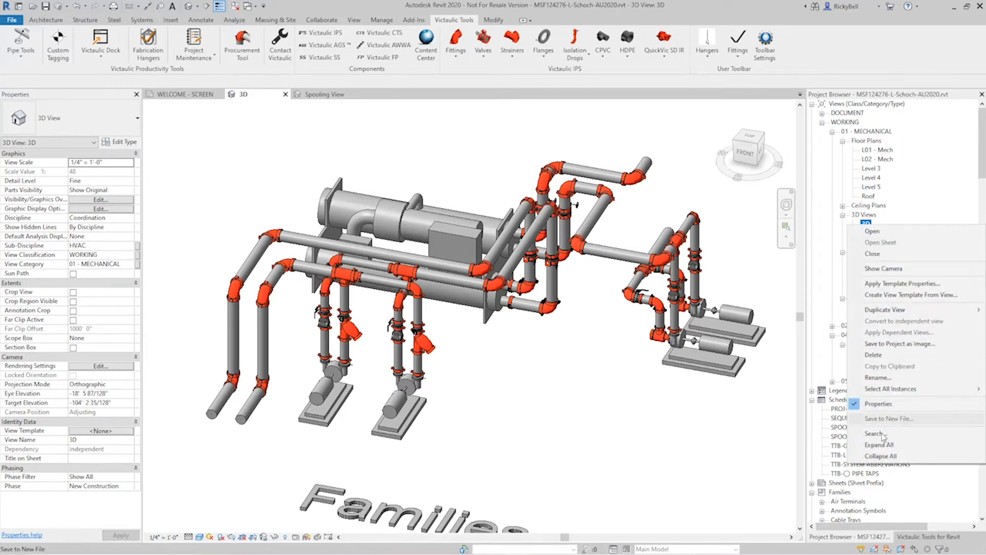
mouse_move(884, 309)
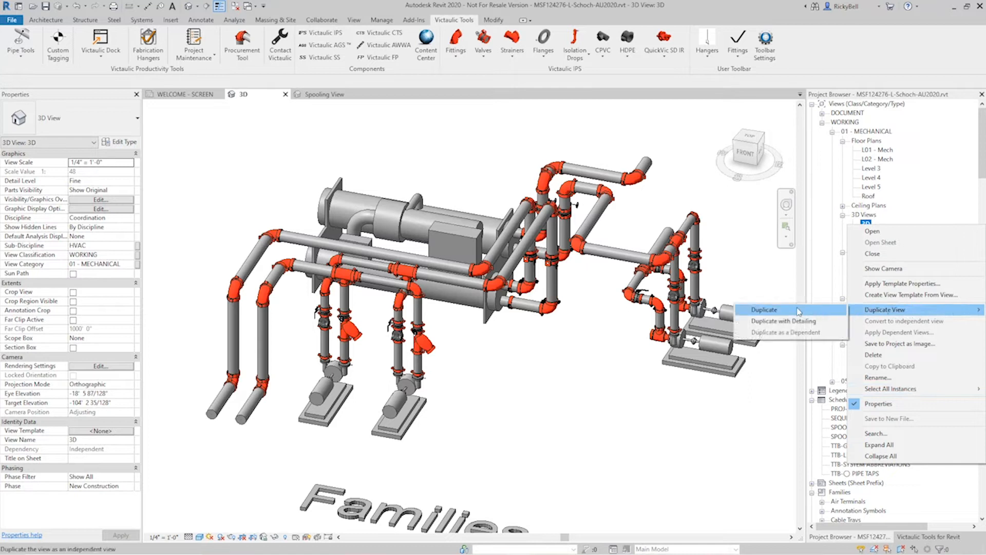
left_click(764, 310)
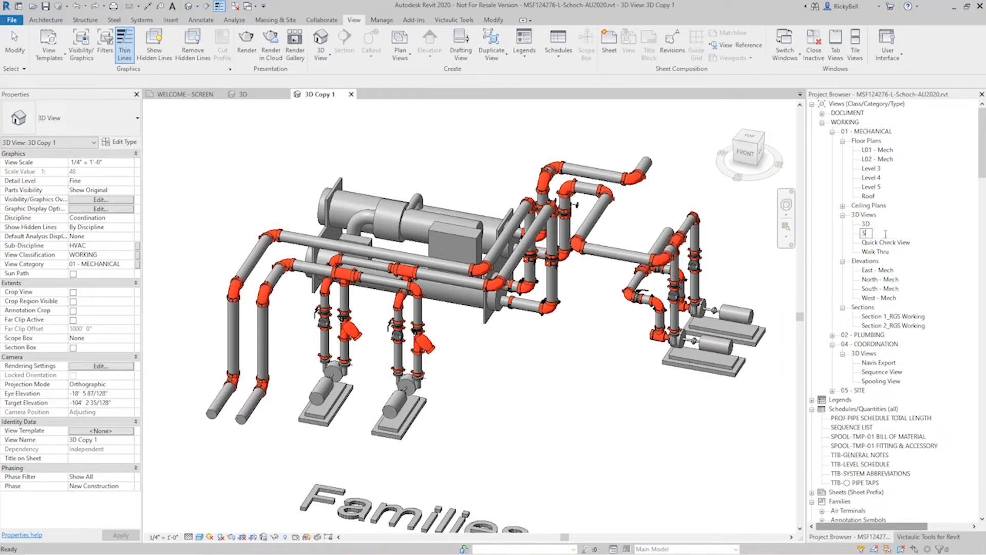
double_click(873, 243)
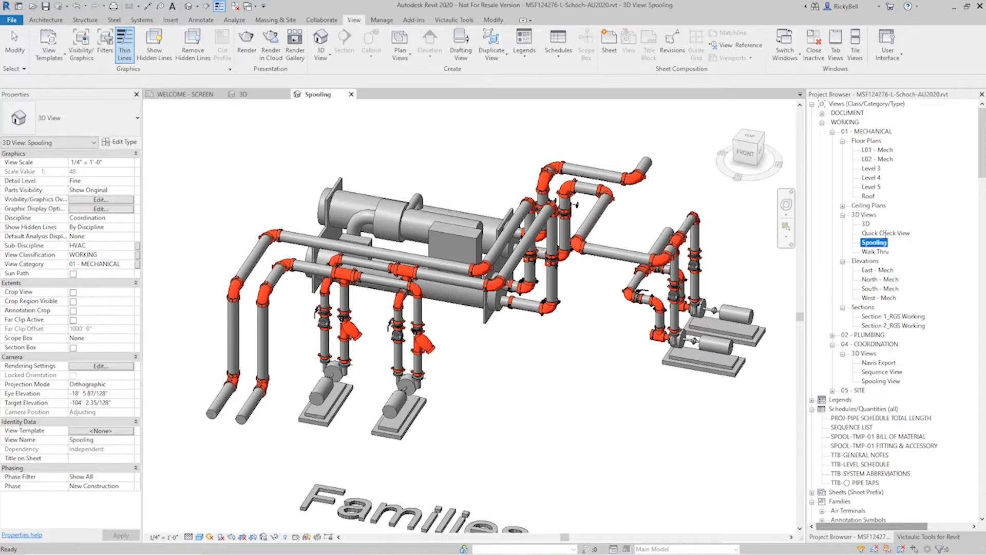
mouse_move(103, 433)
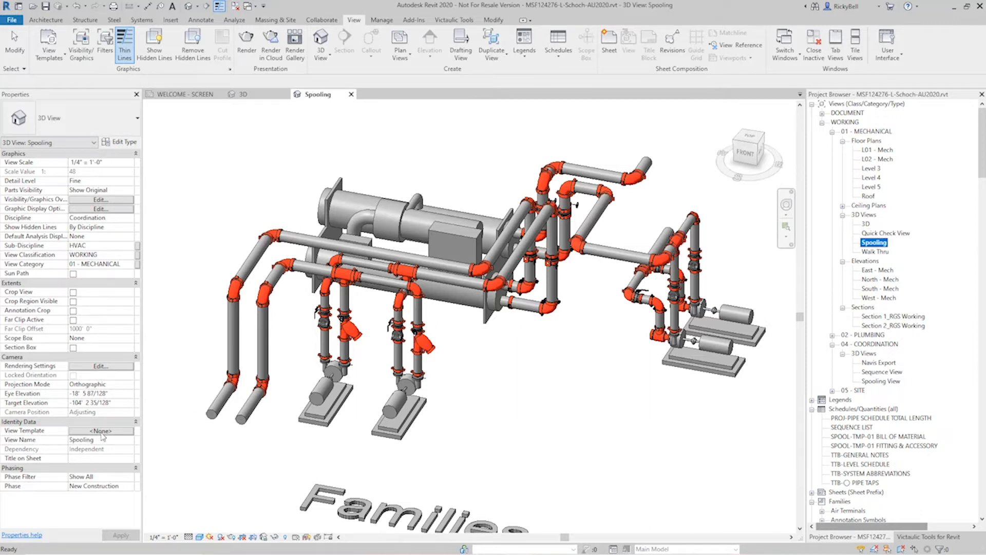
Assign the VIC_SPOOLING VIEW template so the piping shows as a monochrome line drawing
left_click(100, 430)
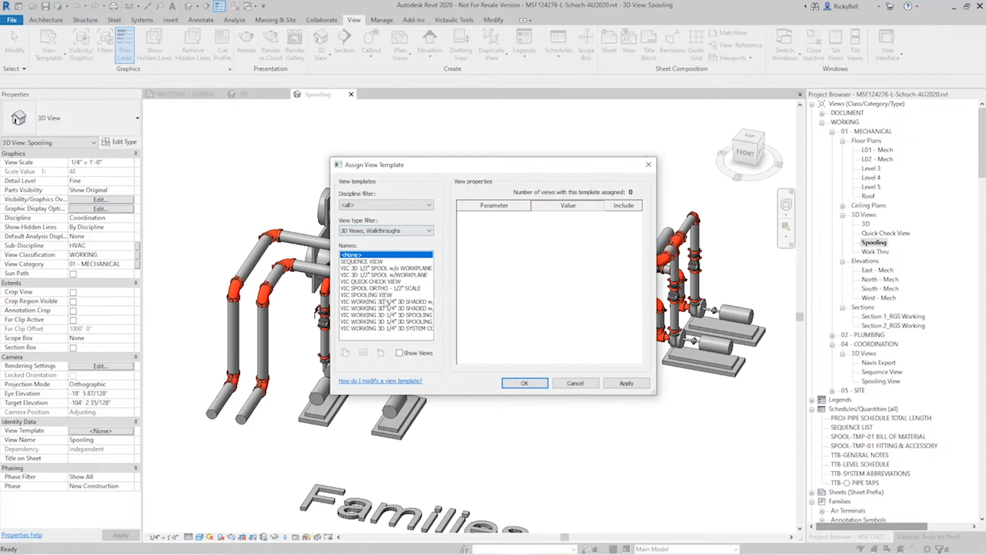
left_click(524, 382)
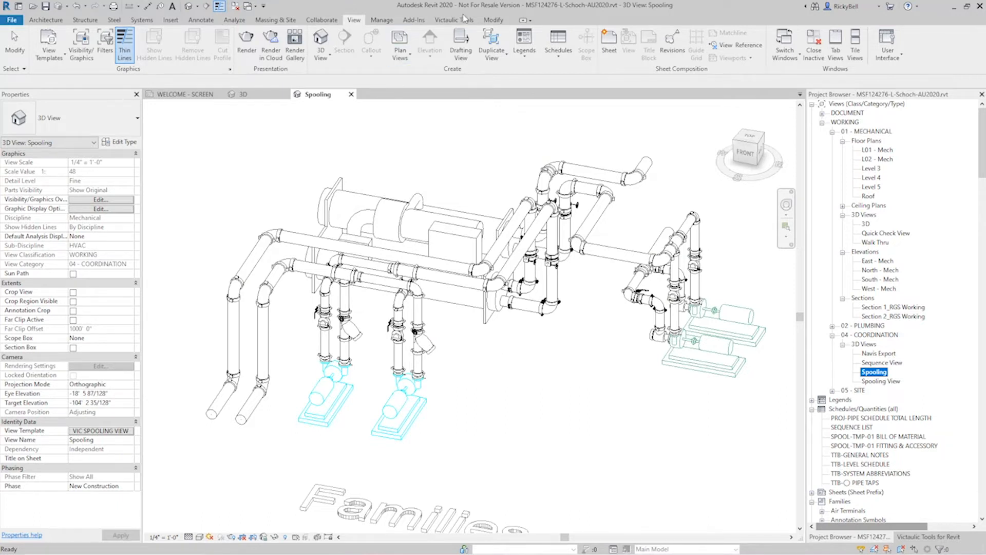
left_click(453, 20)
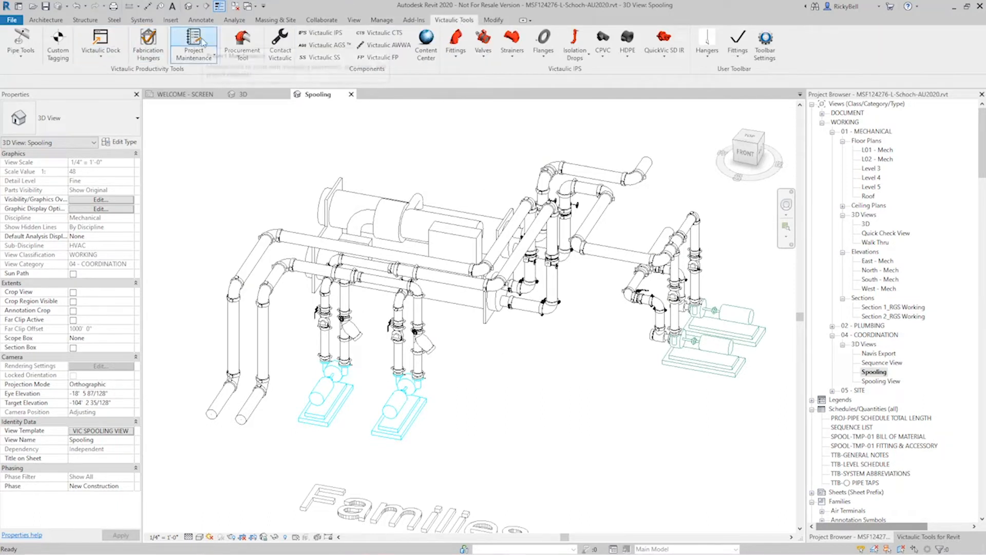
mouse_move(195, 41)
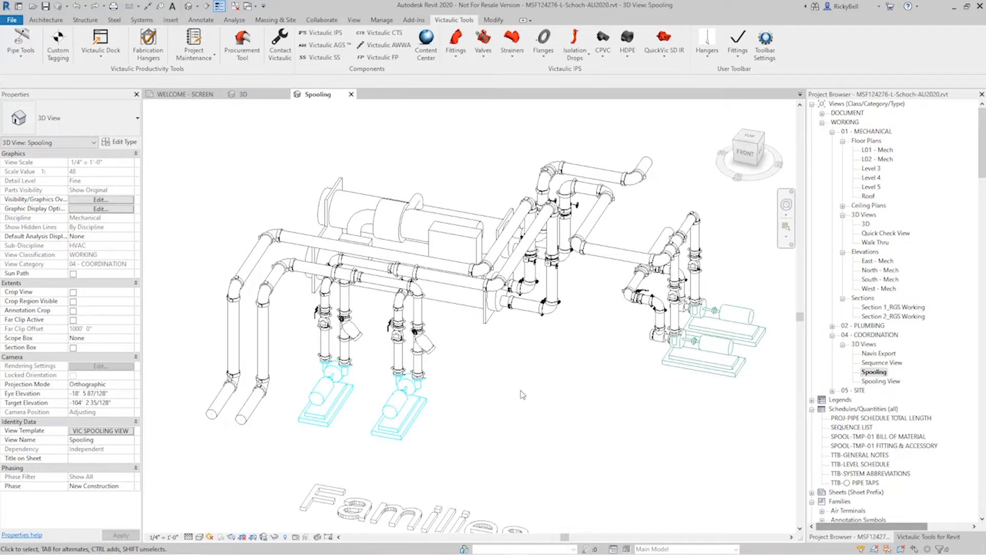
Select the lower-left vertical pipe run and bring up the Victaulic assembly creation options
left_click(228, 376)
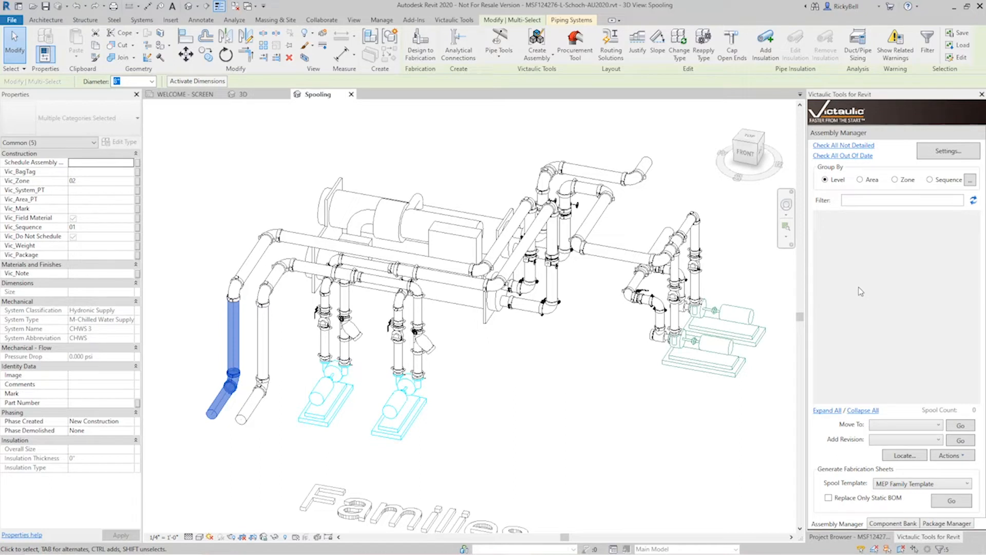
mouse_move(220, 369)
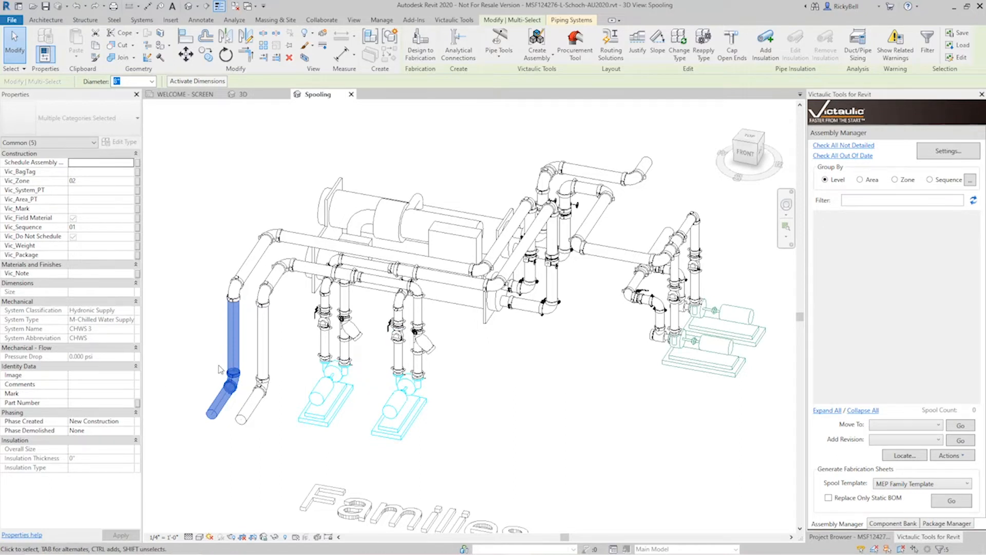
mouse_move(536, 40)
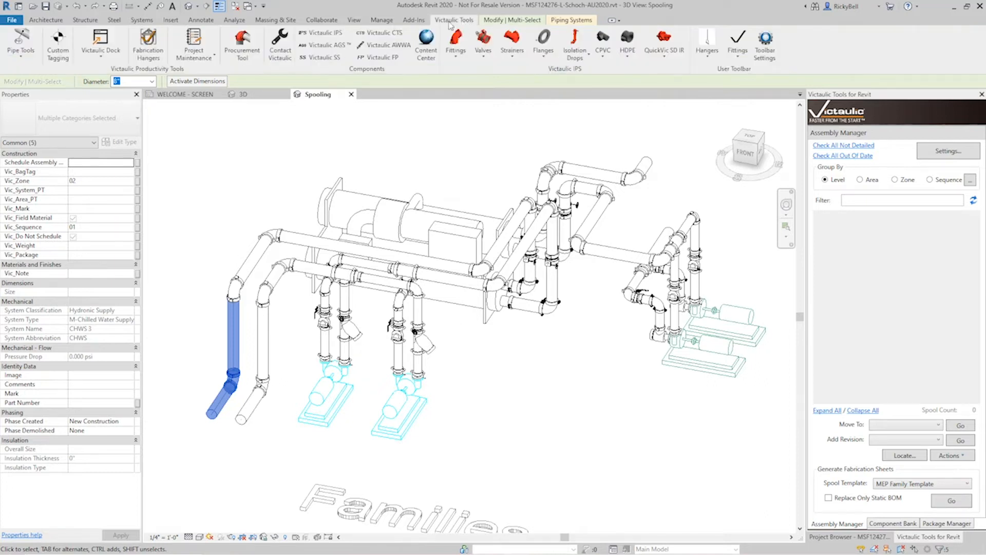
left_click(101, 43)
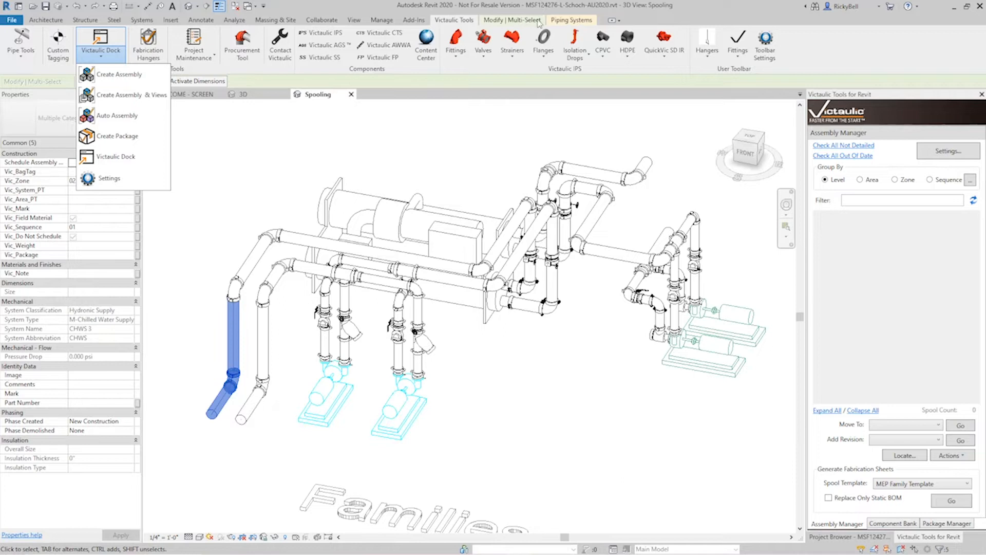
Create an assembly with prefix CHWS-, starting number 01 and Continuous Spooling enabled
left_click(116, 74)
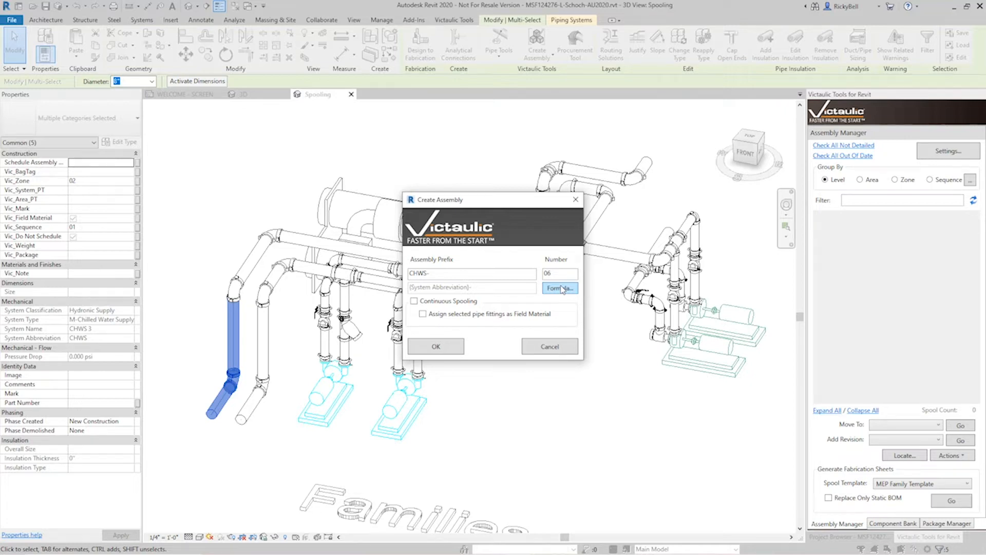
left_click(471, 274)
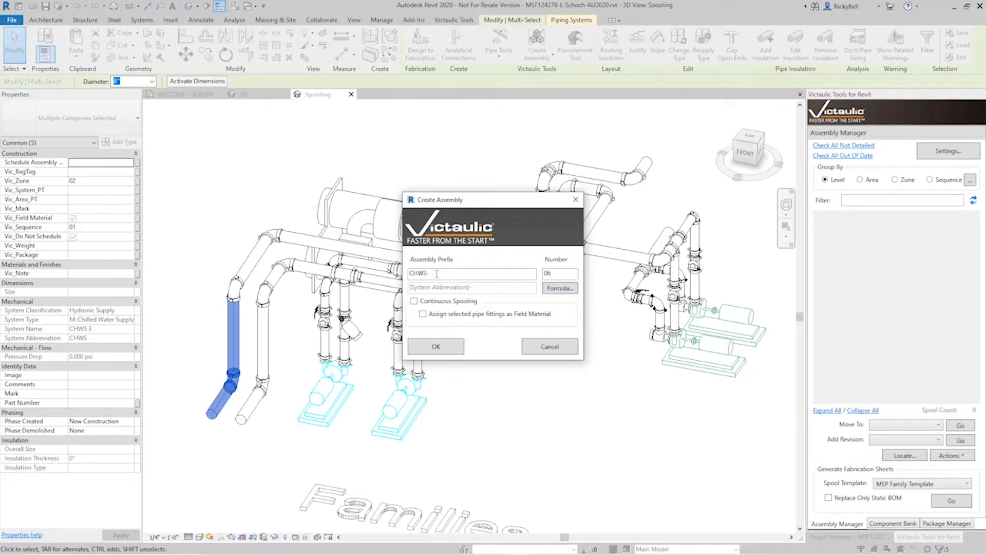
left_click(559, 273)
type("01")
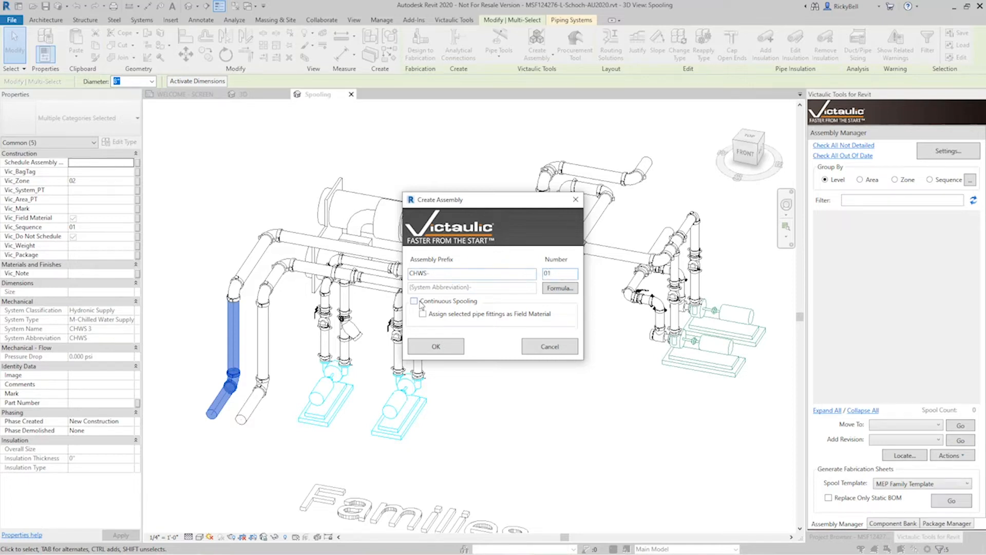
left_click(414, 301)
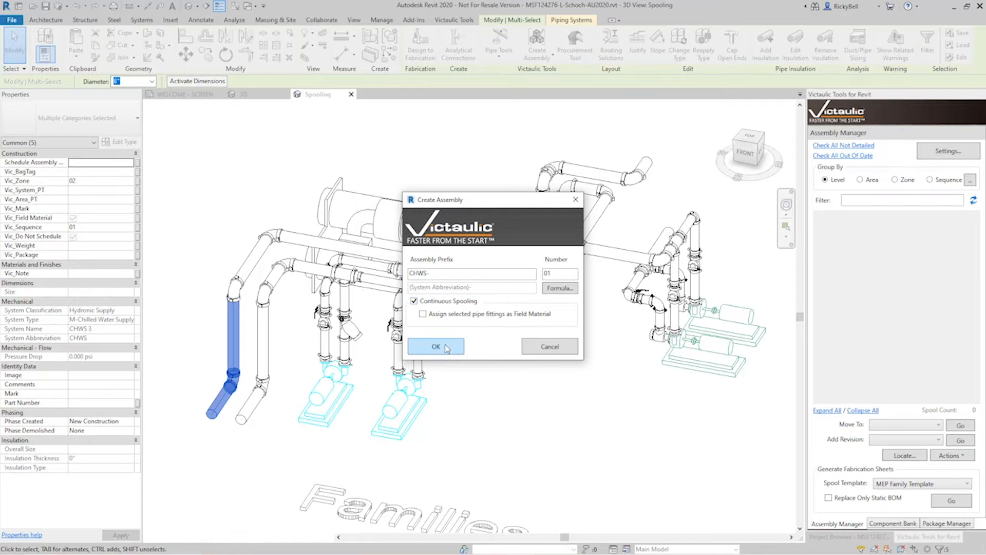
left_click(436, 347)
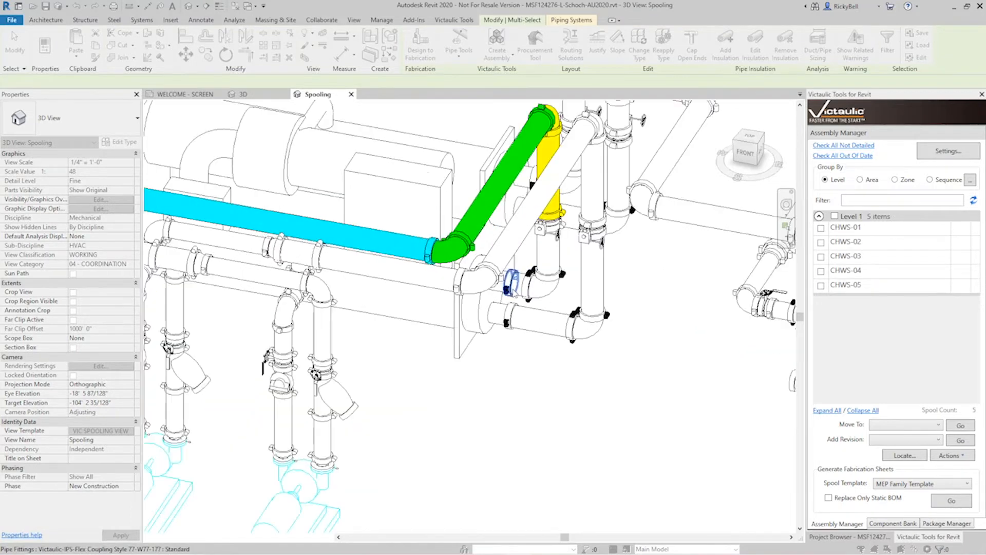
Add the next pipe section as spool CHWS-06, giving six spools in the Assembly Manager
left_click(509, 277)
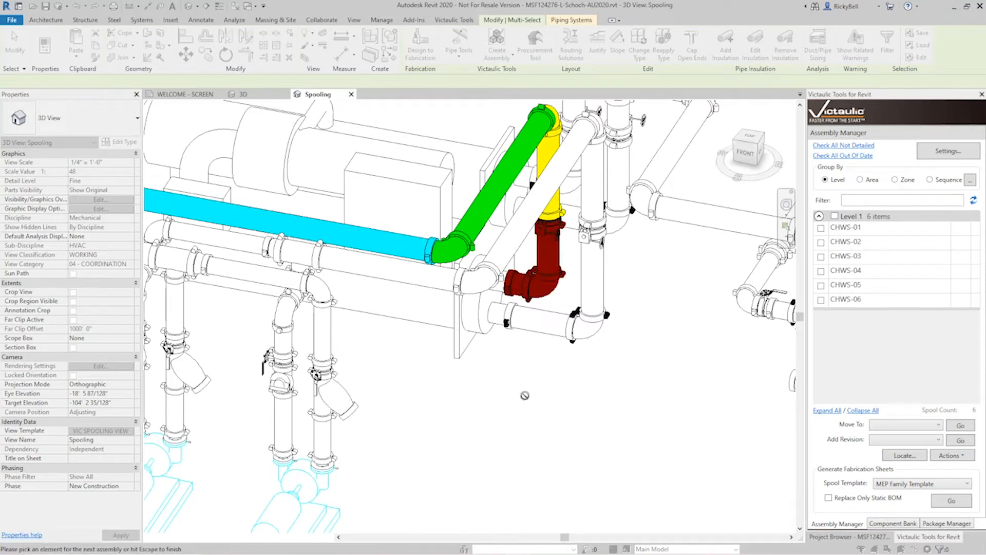
mouse_move(845, 302)
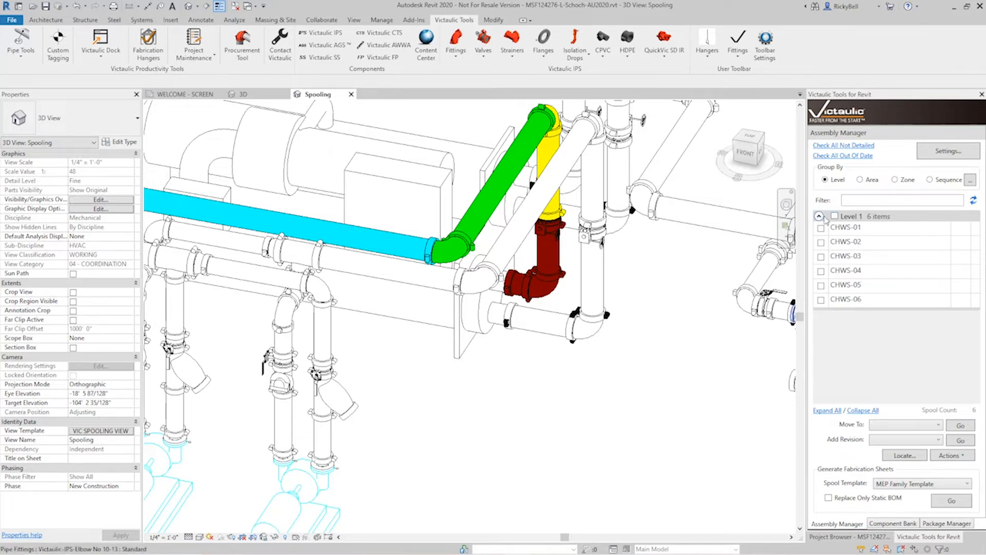
Check CHWS-01 and acknowledge the missing spool view templates warning
left_click(821, 227)
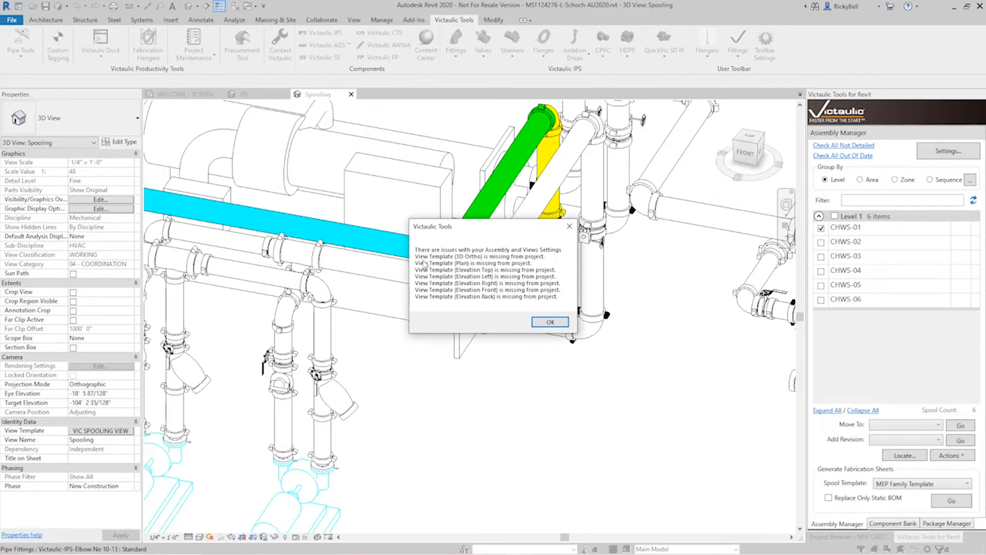
mouse_move(456, 263)
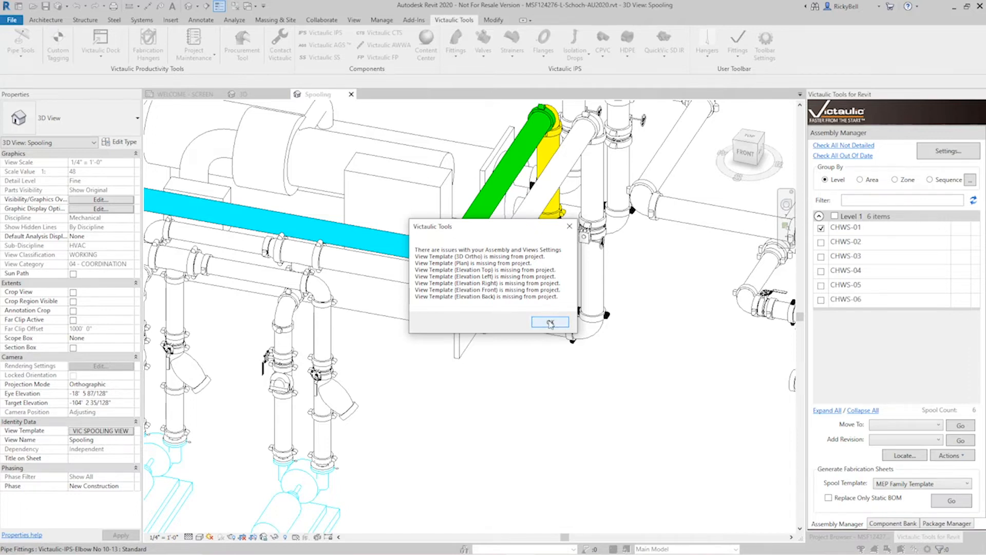
left_click(549, 322)
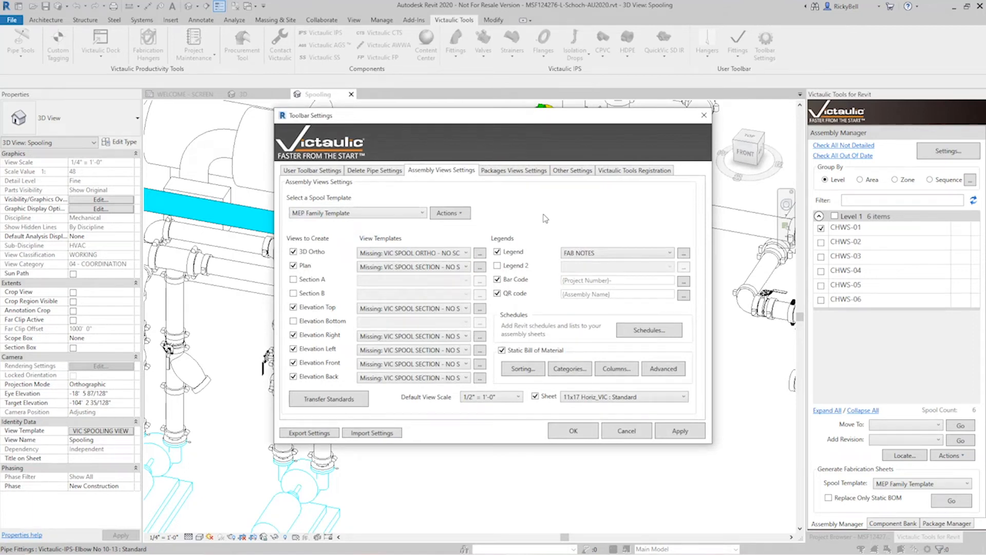
From Assembly Views Settings, bring up Transfer Standards listing the Victaulic Project Template view templates
left_click(412, 267)
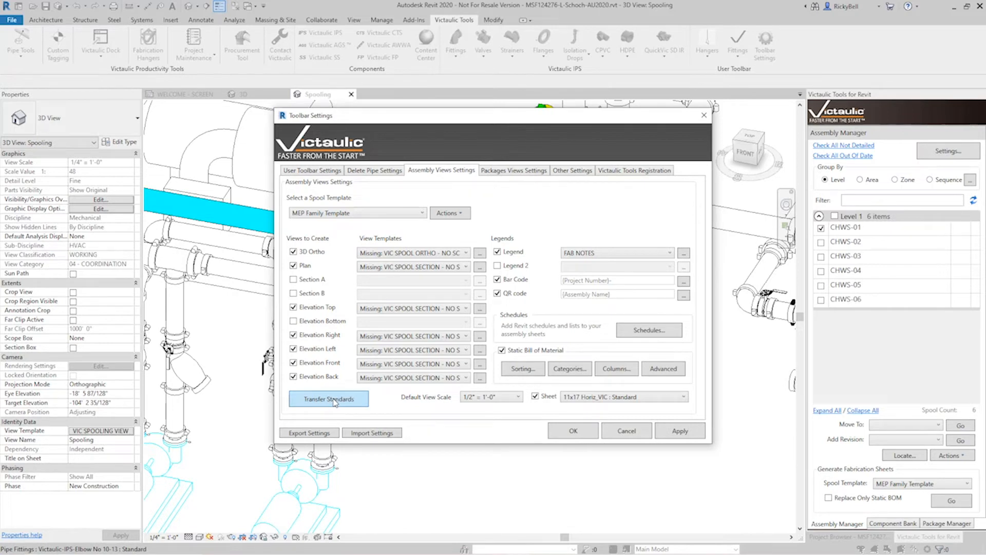
left_click(329, 398)
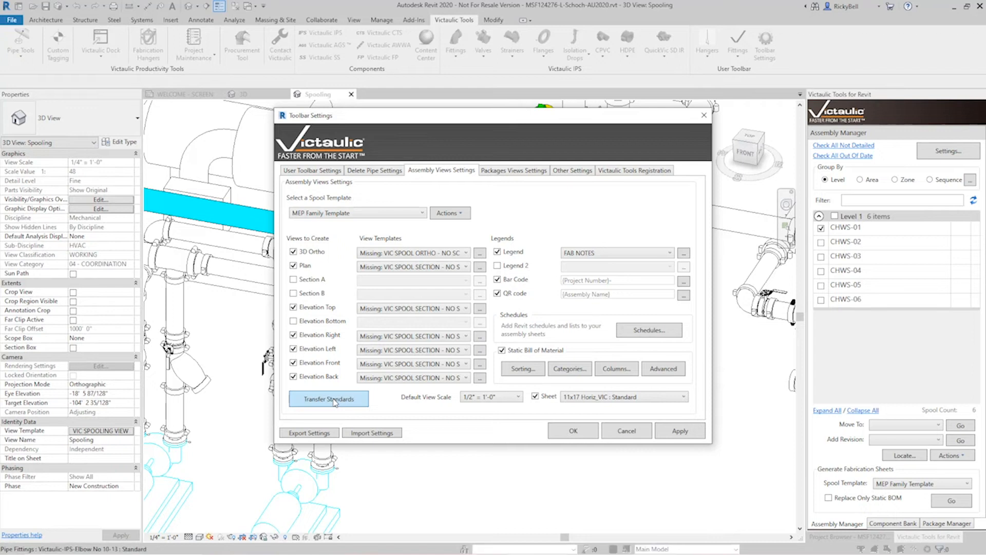
left_click(328, 399)
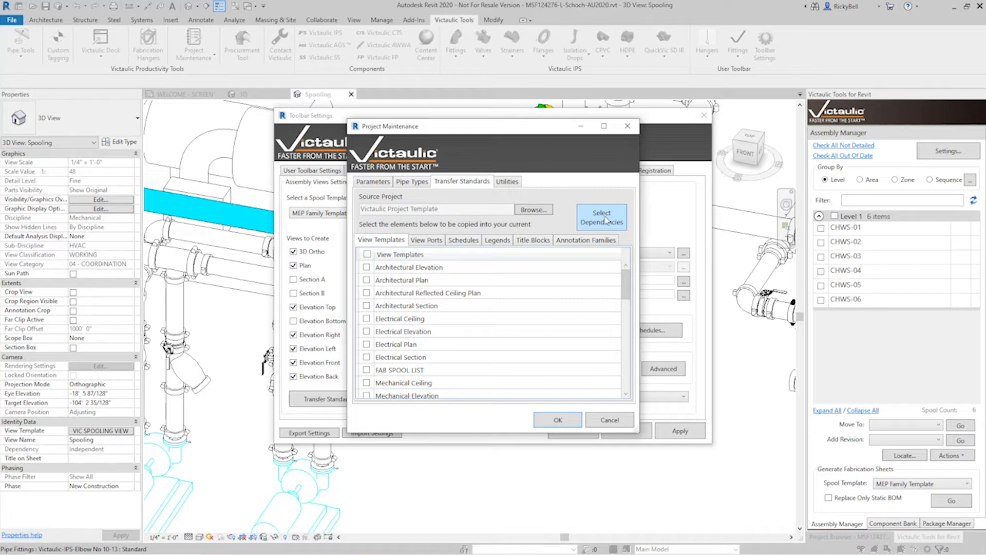
Select dependencies and load the VIC SPOOL ORTHO and SECTION (no scale) templates into the project
left_click(601, 217)
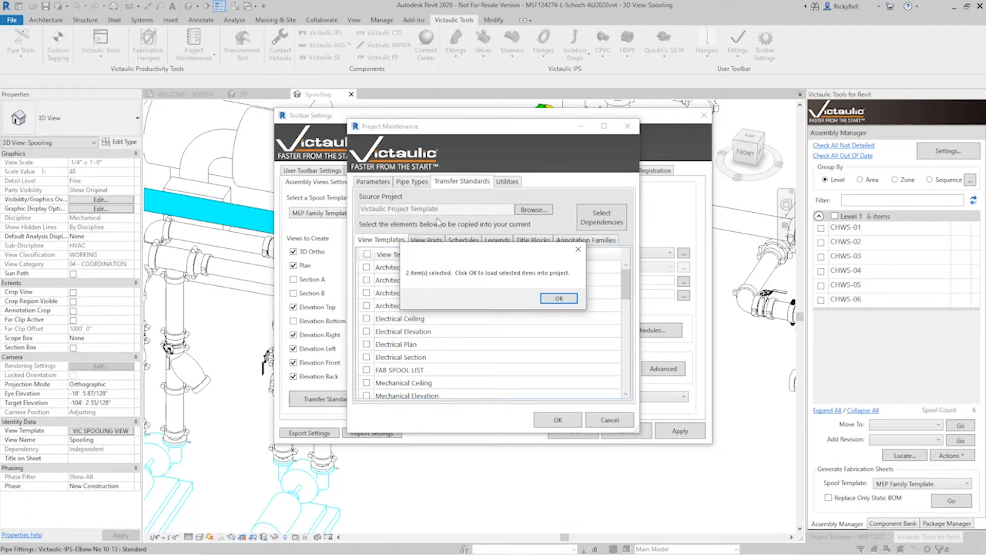
left_click(559, 298)
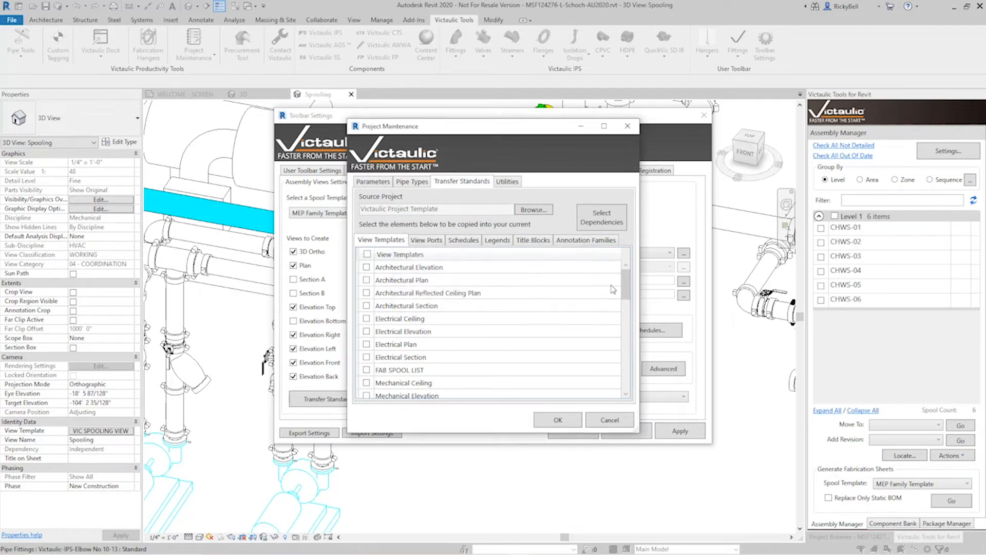
scroll("down", 3)
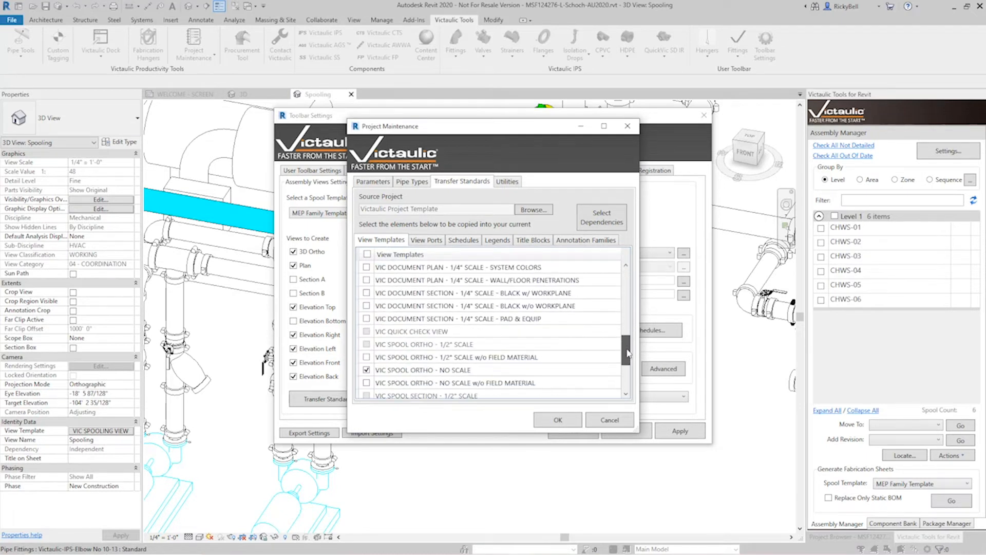
scroll("down", 3)
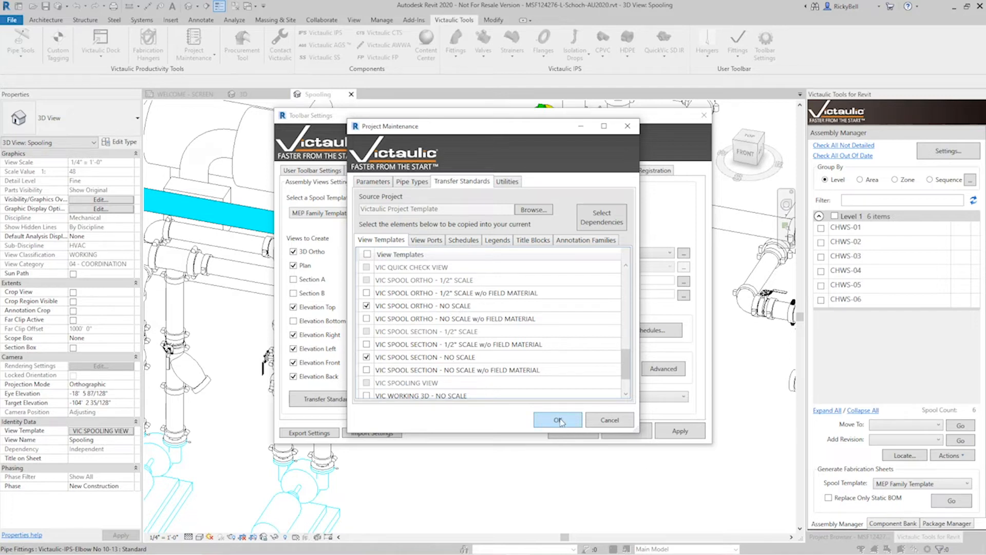
mouse_move(467, 433)
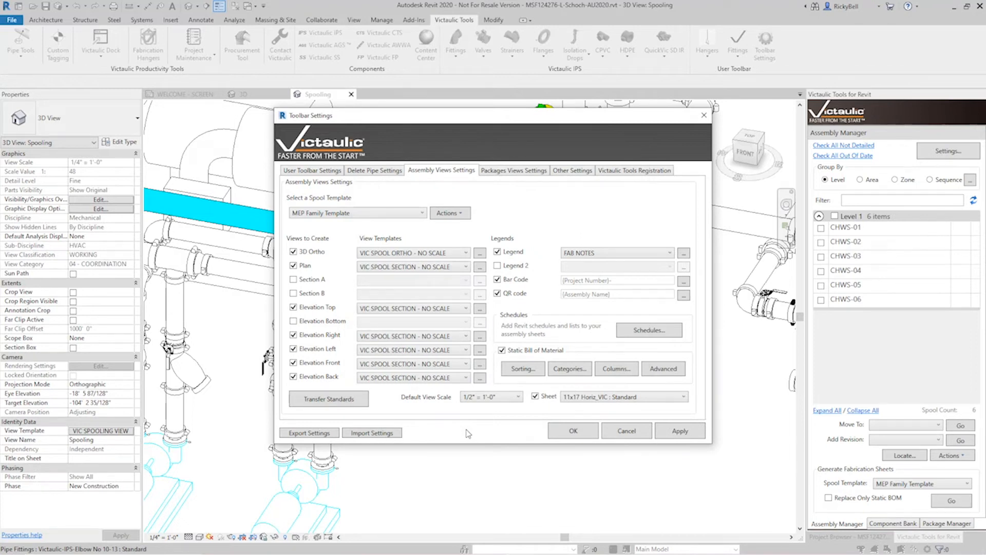
mouse_move(518, 408)
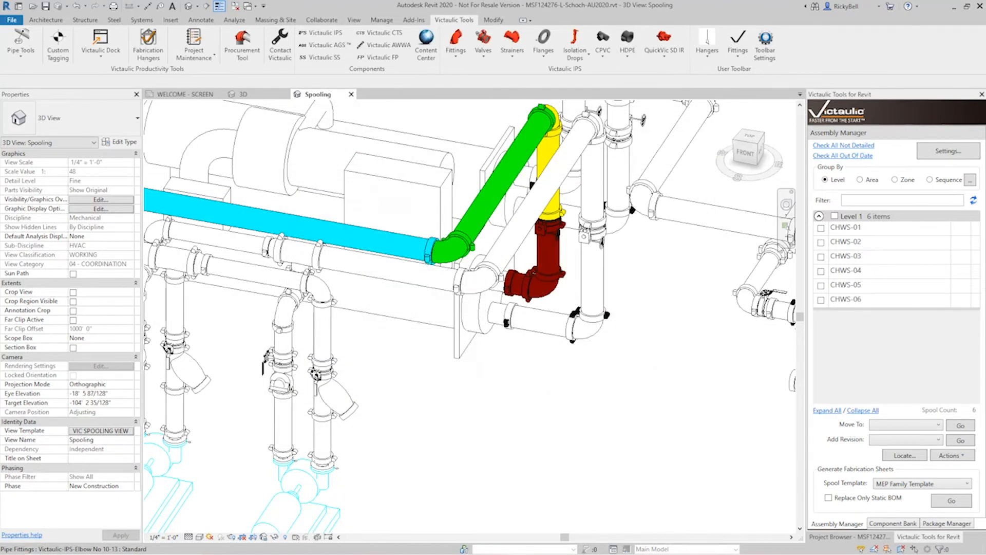
Generate the CHWS-01 fabrication sheet with 3D ortho, plan and elevation views and QR code
left_click(822, 227)
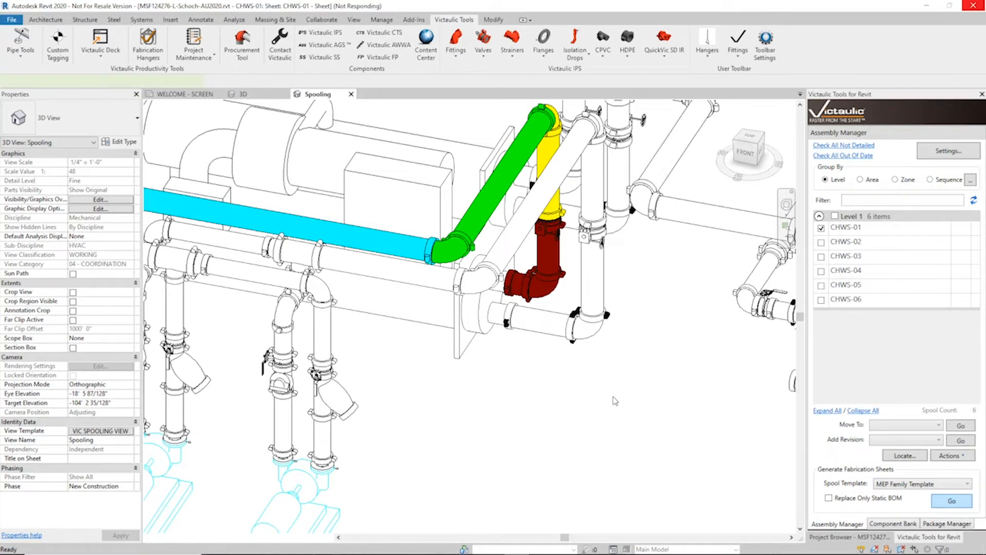
left_click(390, 93)
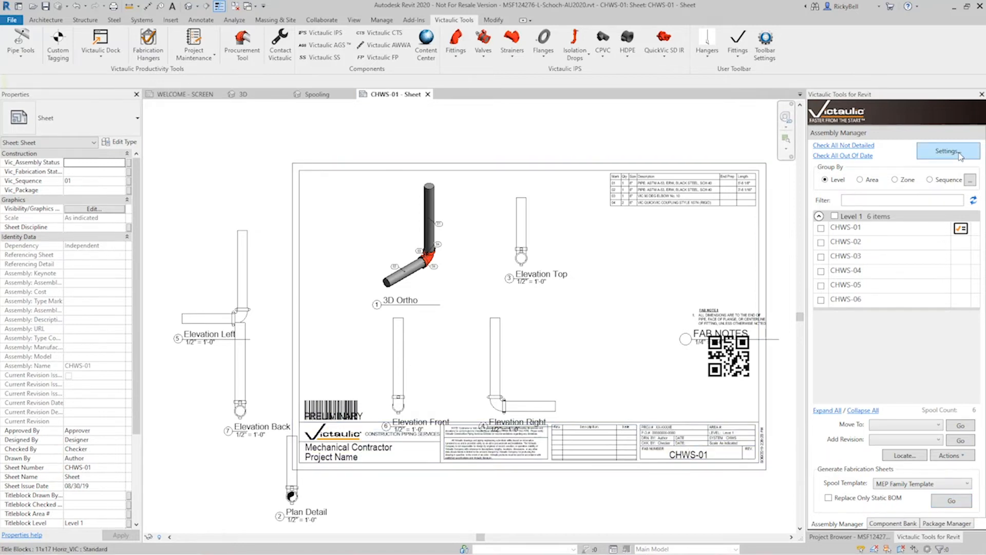
Reopen the spool sheet settings and the viewport options for the 3D Ortho view template
left_click(946, 151)
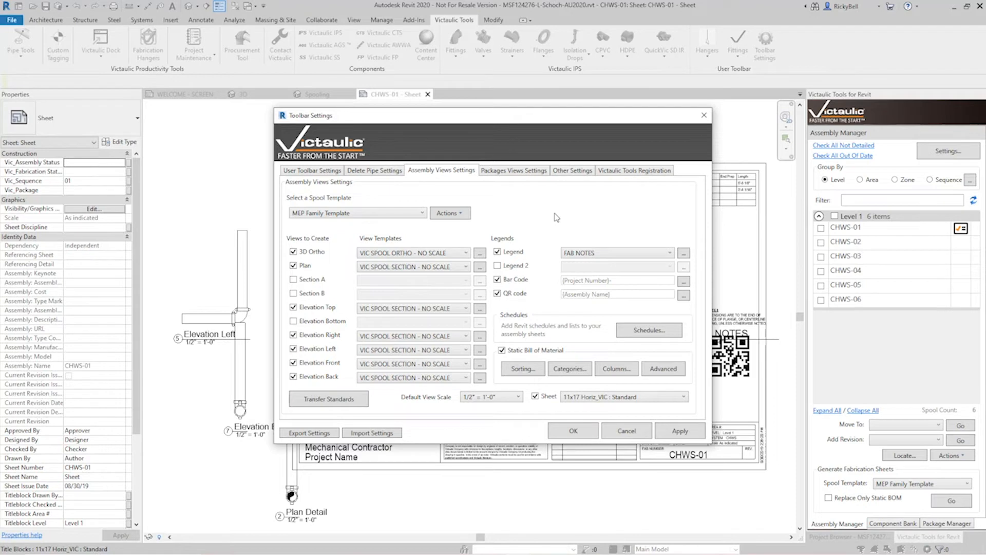
mouse_move(308, 228)
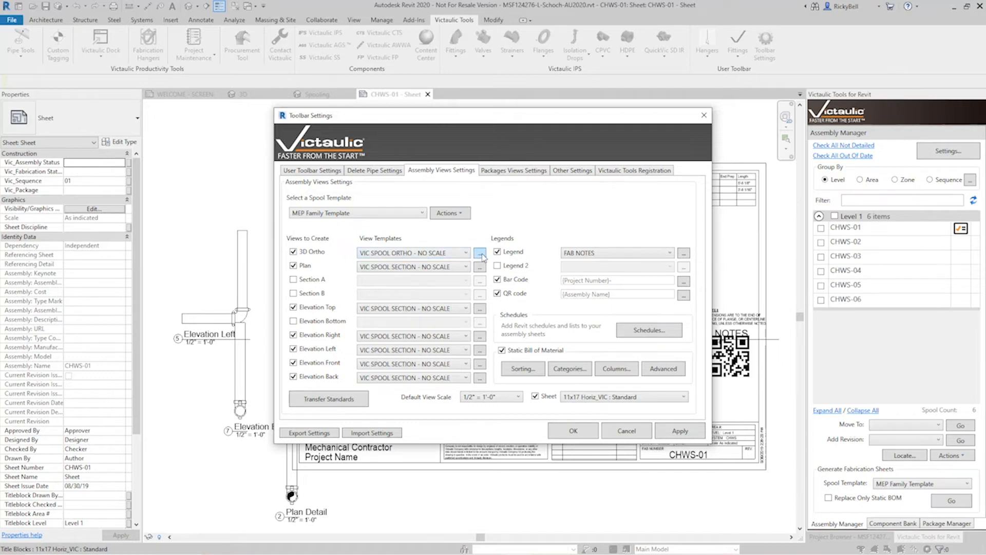
left_click(480, 252)
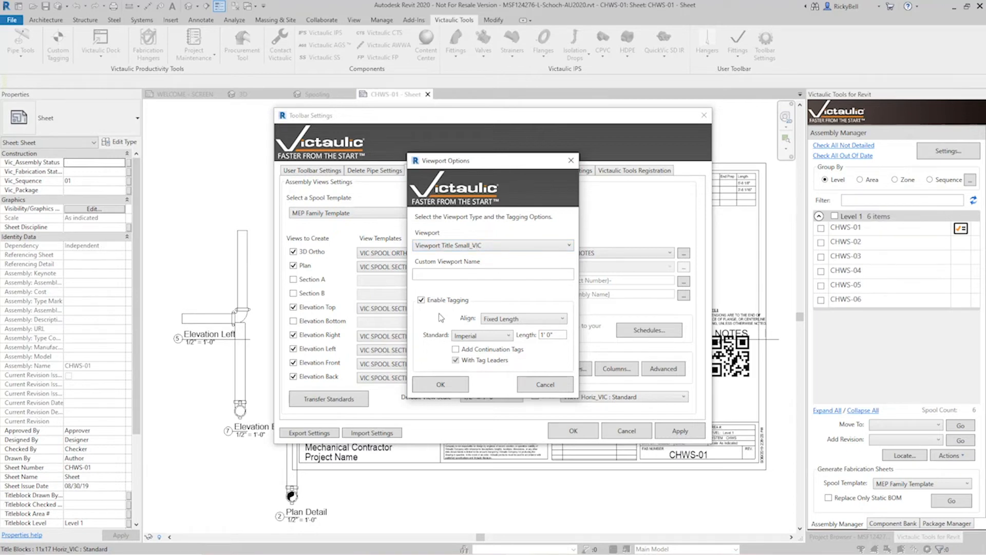
Keep Align at Fixed Length, enable Add Continuation Tags, and confirm the 3D Ortho viewport options
left_click(523, 318)
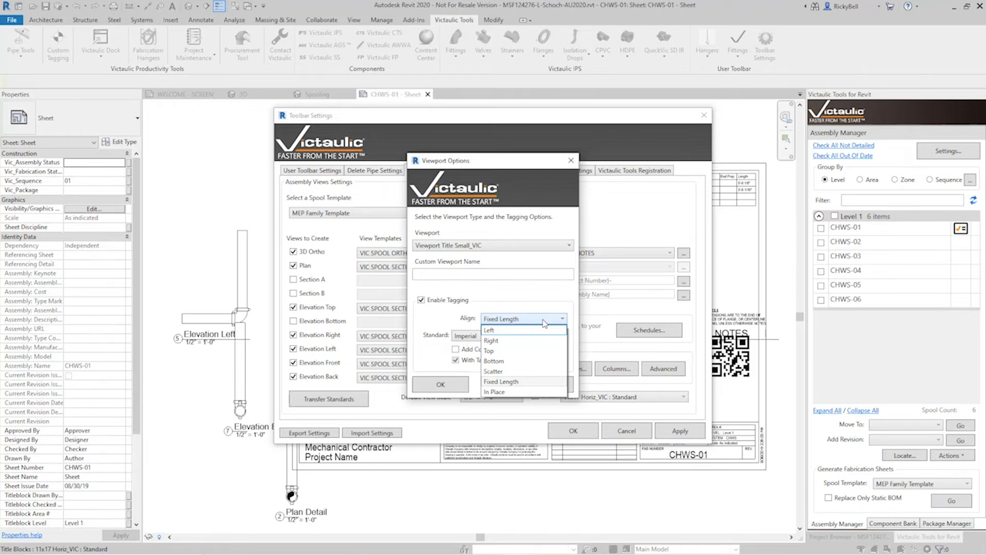
left_click(501, 381)
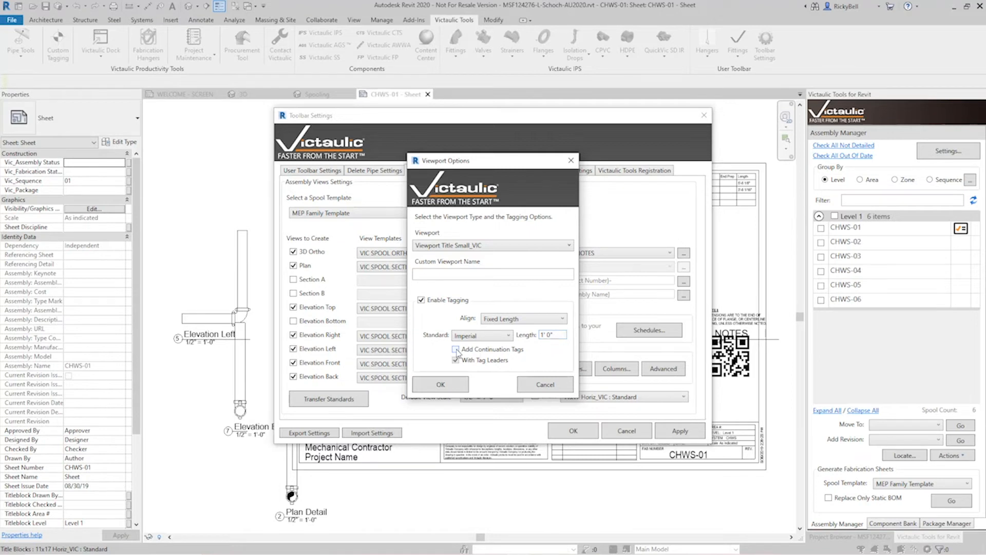
left_click(456, 349)
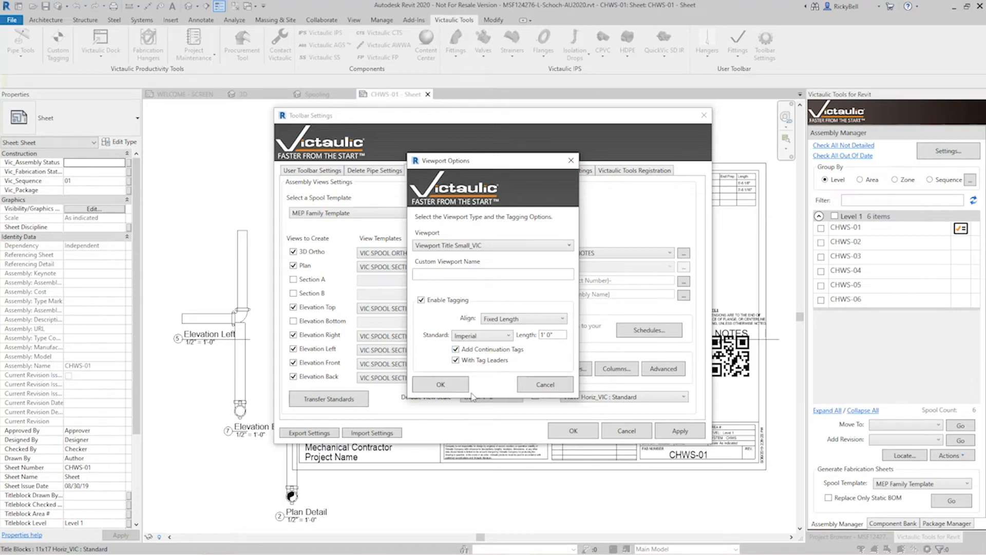
left_click(441, 384)
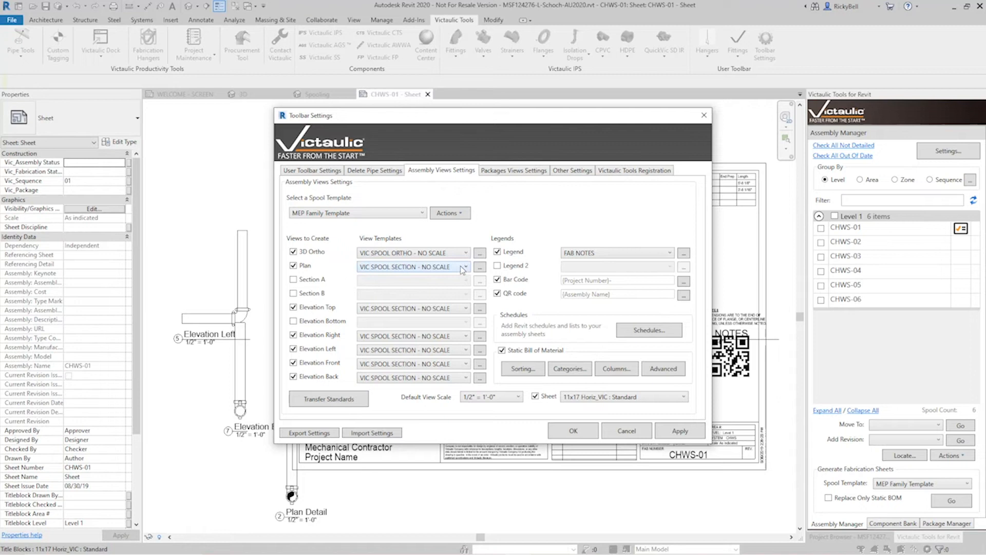
mouse_move(422, 275)
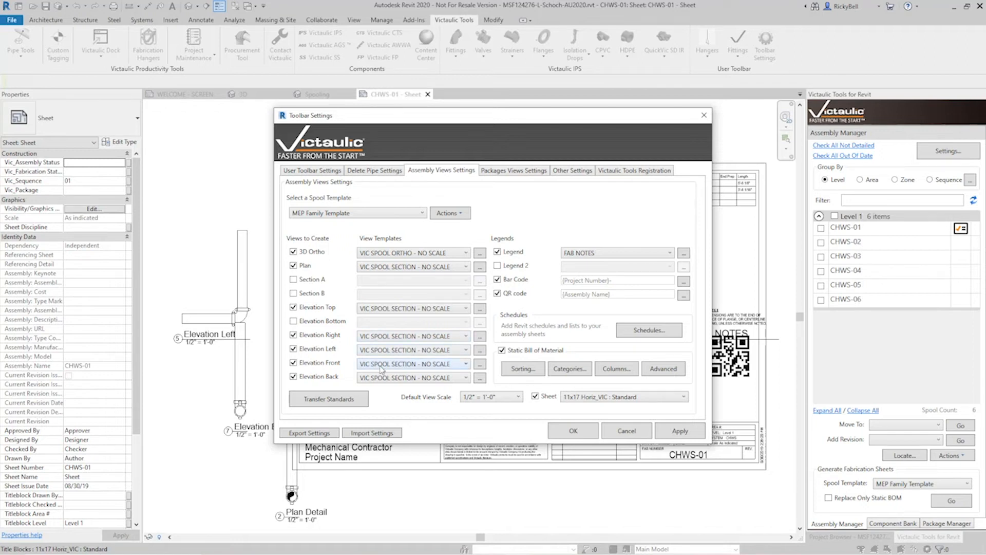
mouse_move(391, 397)
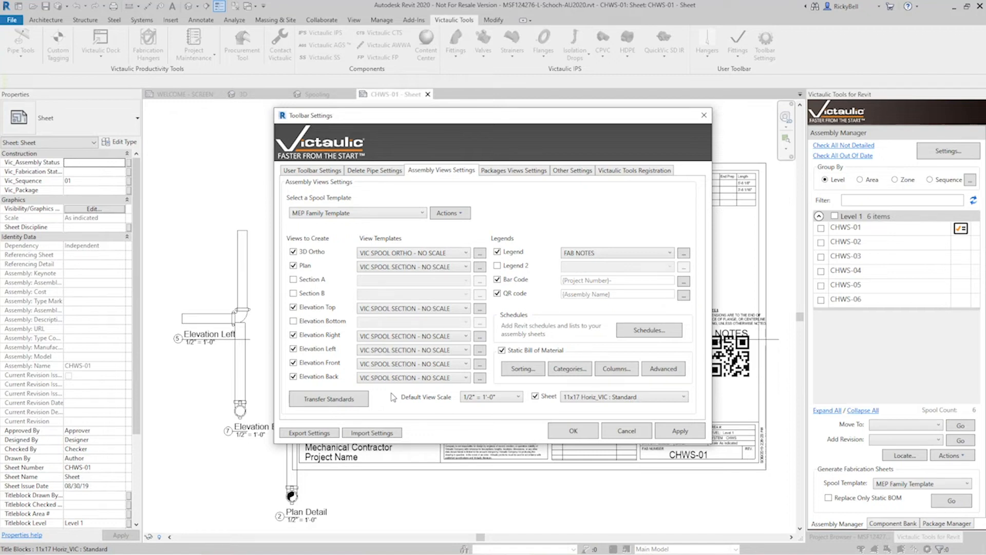
Move the settings window aside and bring up the Custom String editor for the QR code
left_click(497, 279)
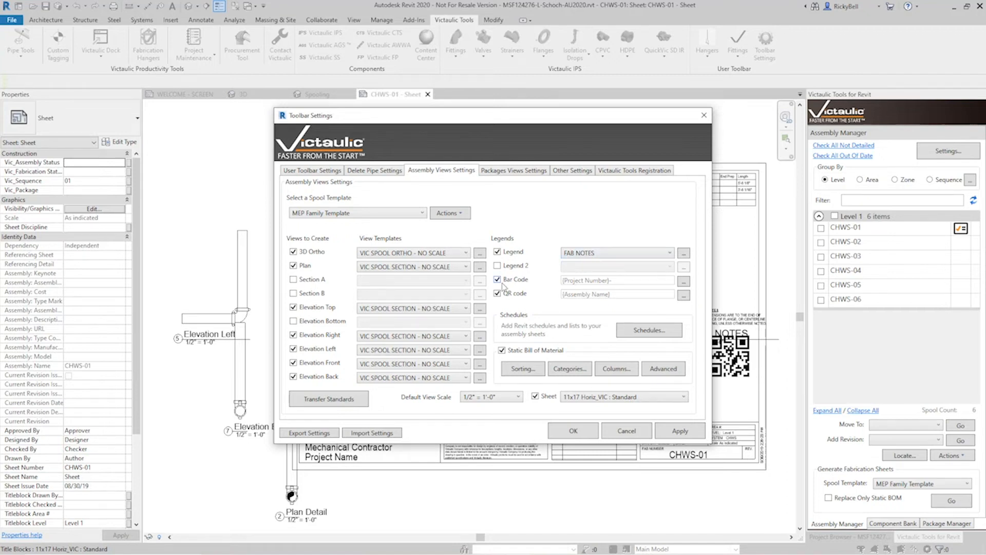
left_click(497, 280)
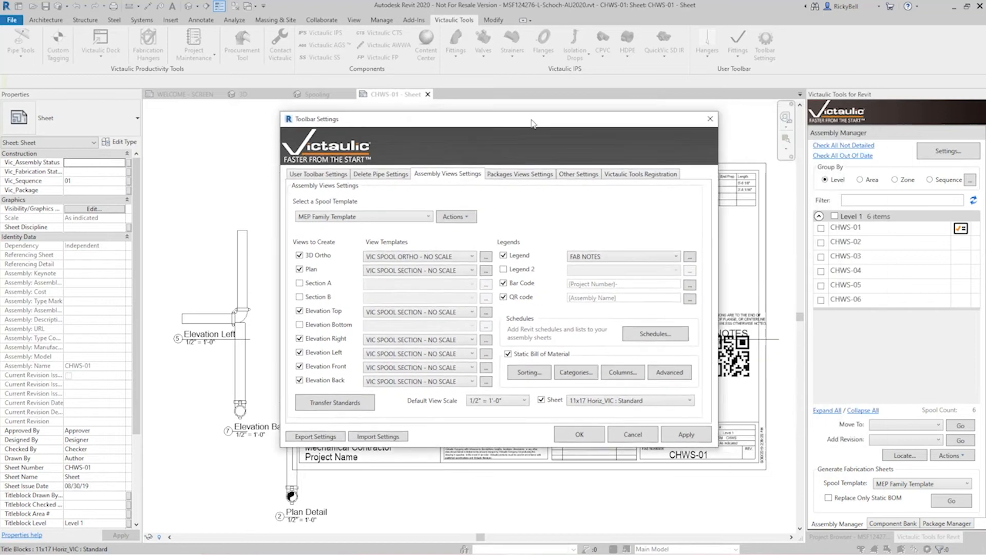
left_click_drag(531, 122, 415, 94)
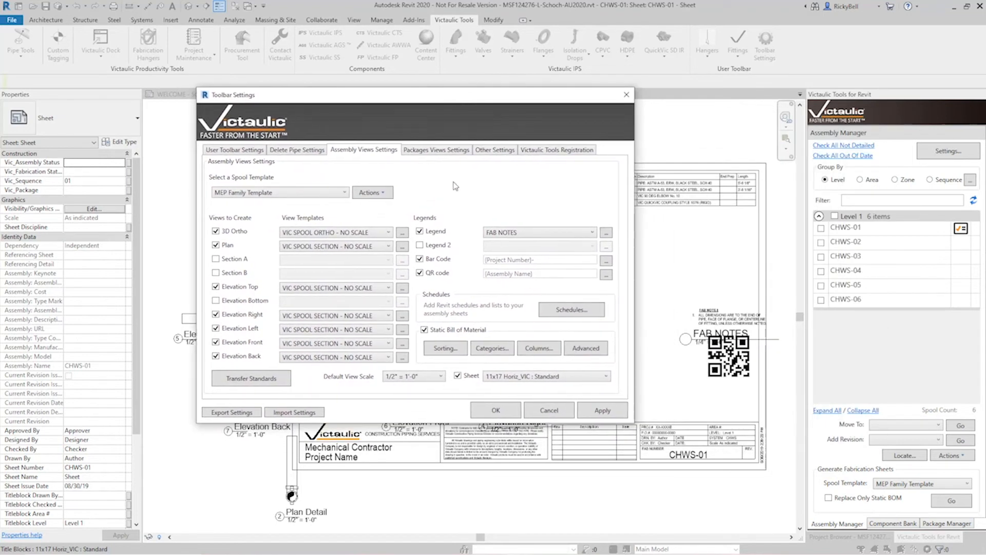
mouse_move(456, 188)
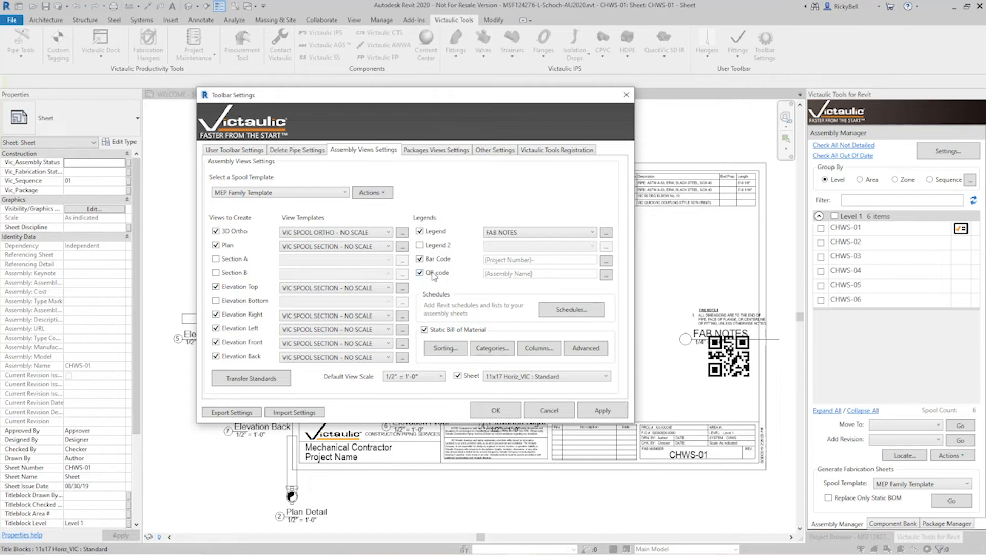
left_click(606, 273)
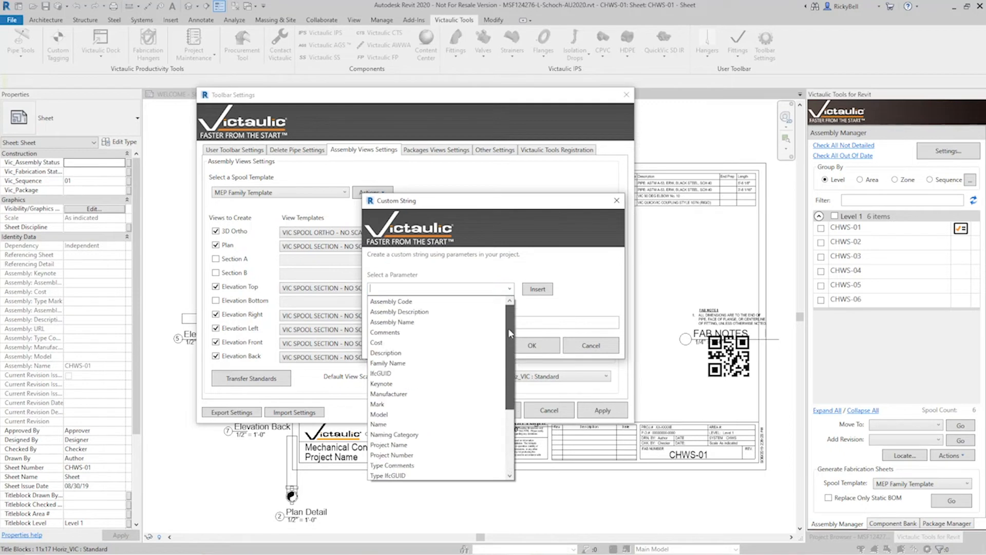
left_click(392, 321)
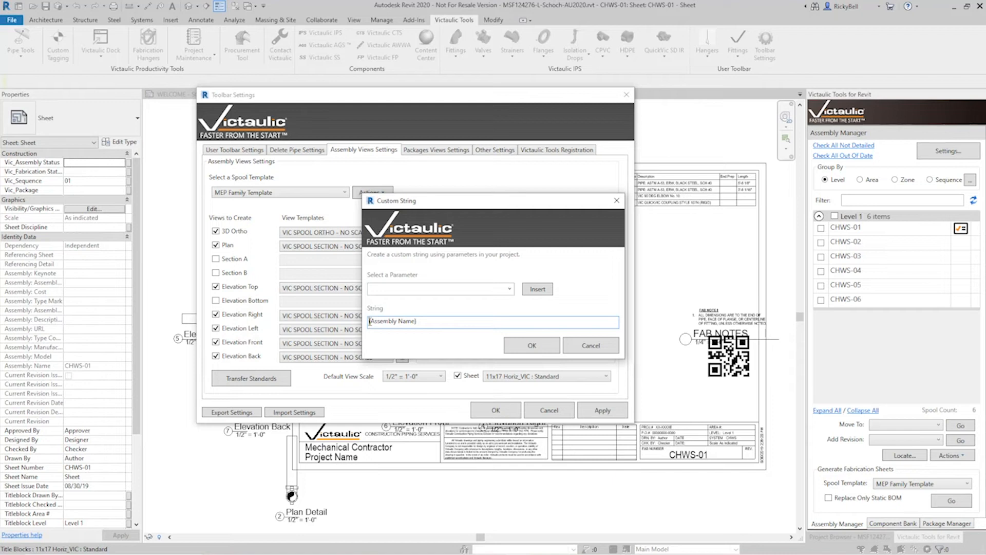
type("www.")
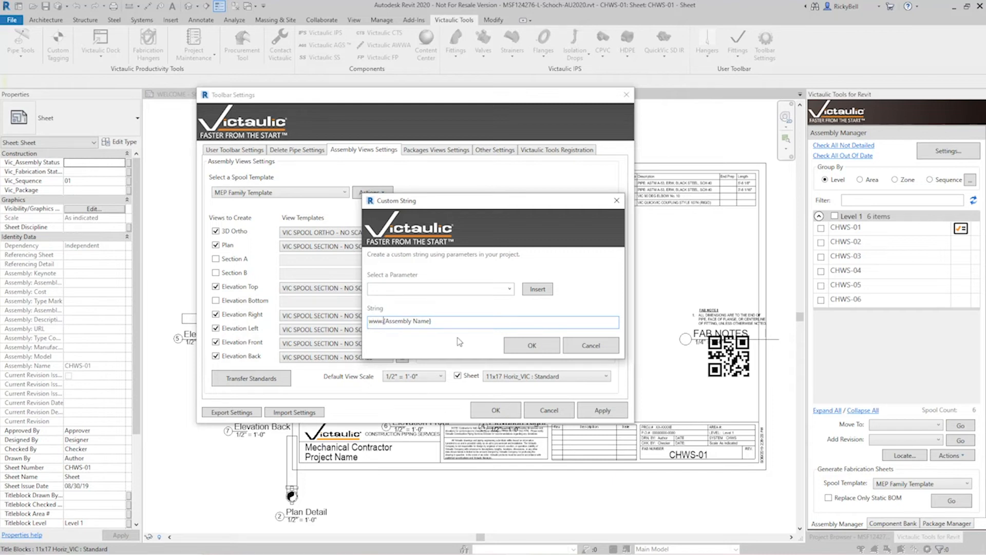
type("victaulic.com/")
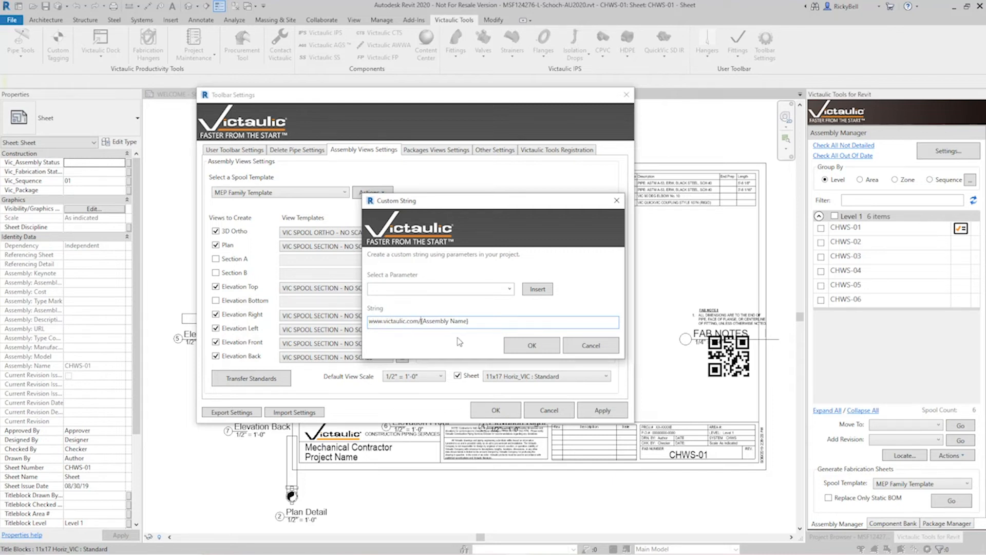
type("spooling/")
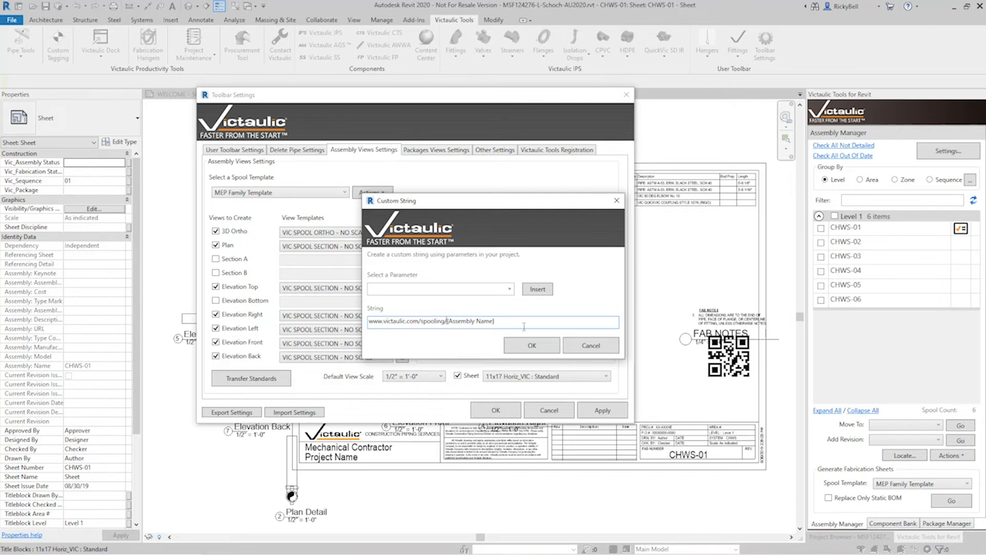
type(".html")
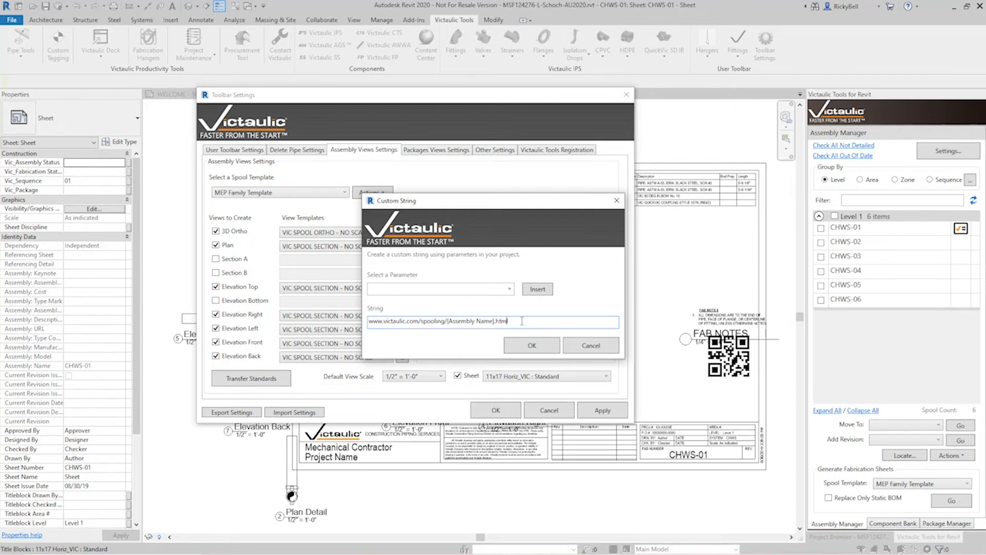
type("l")
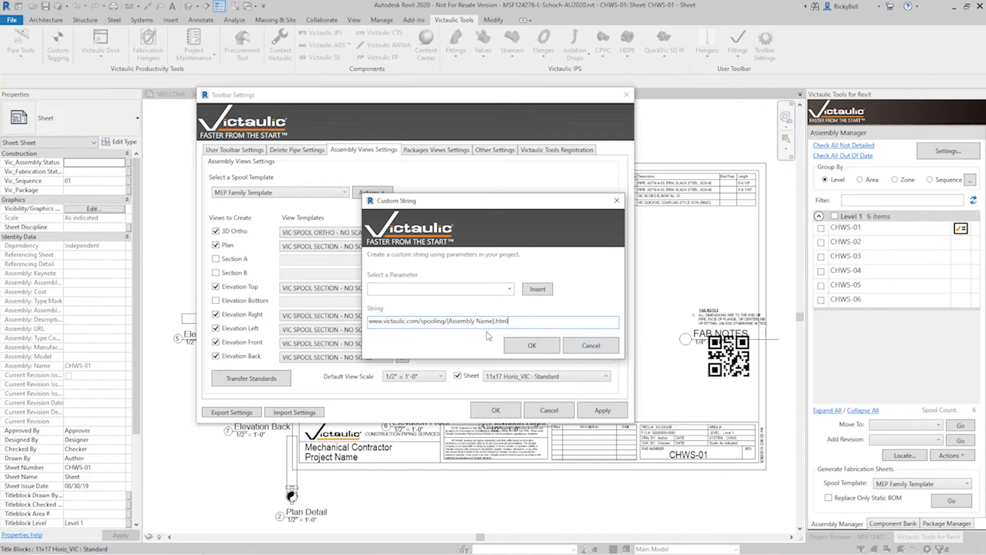
left_click(531, 345)
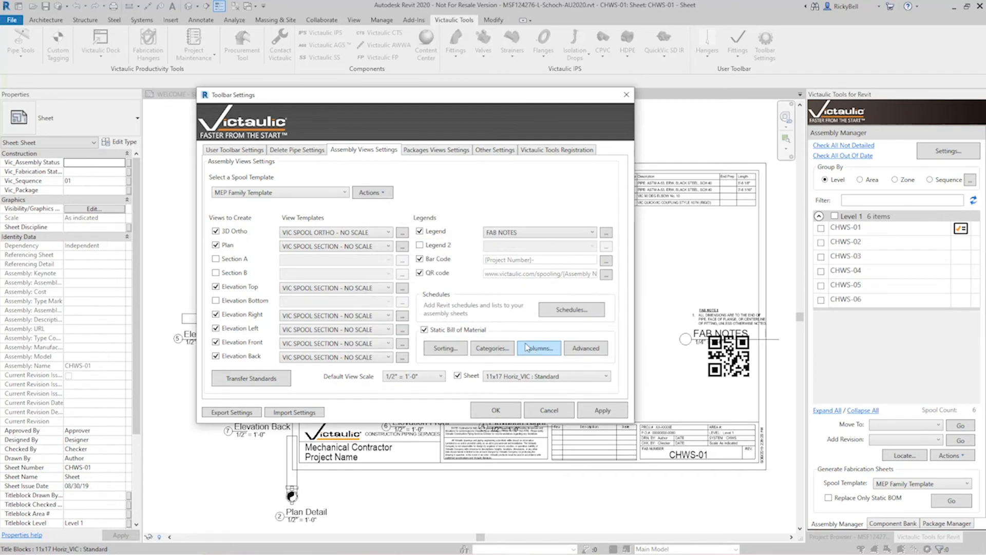
mouse_move(526, 296)
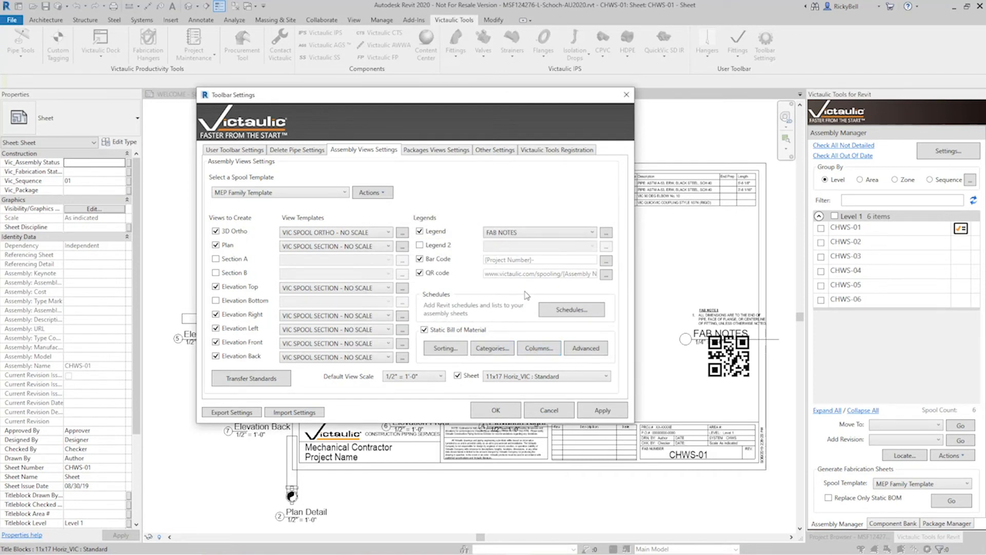
Bring up the Assembly Schedules list from the Schedules button
left_click(570, 309)
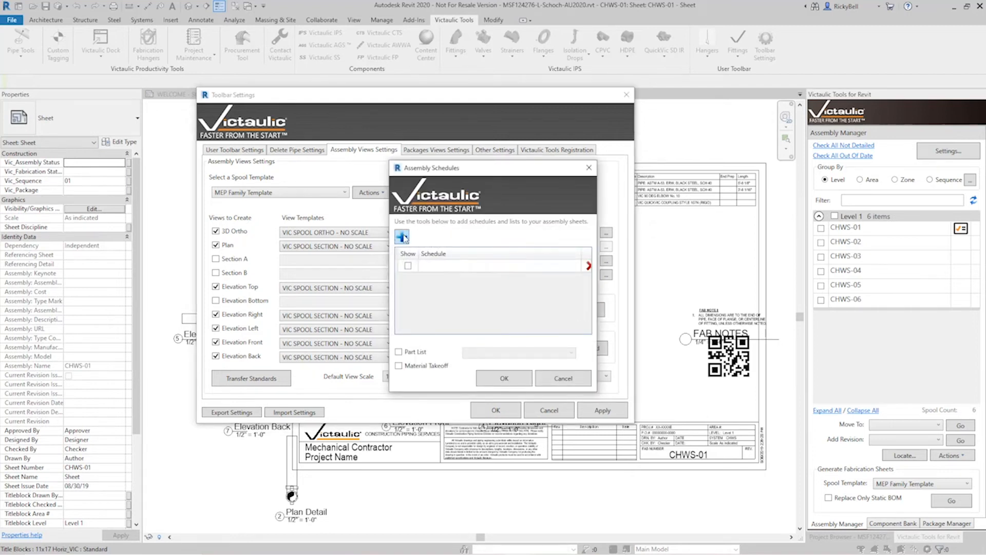
Browse the MEP schedule types in the Schedule dropdown, then close Assembly Schedules
left_click(570, 265)
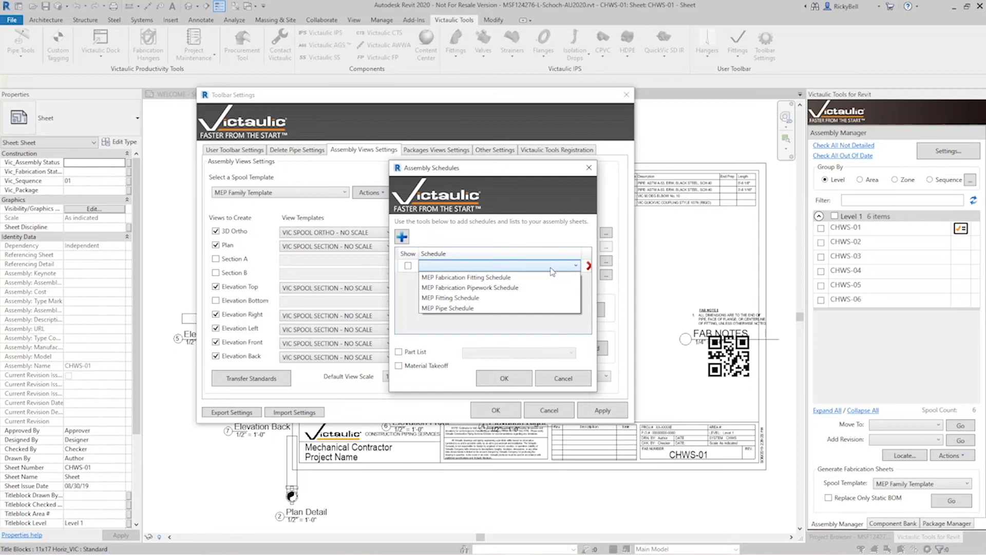
left_click(446, 308)
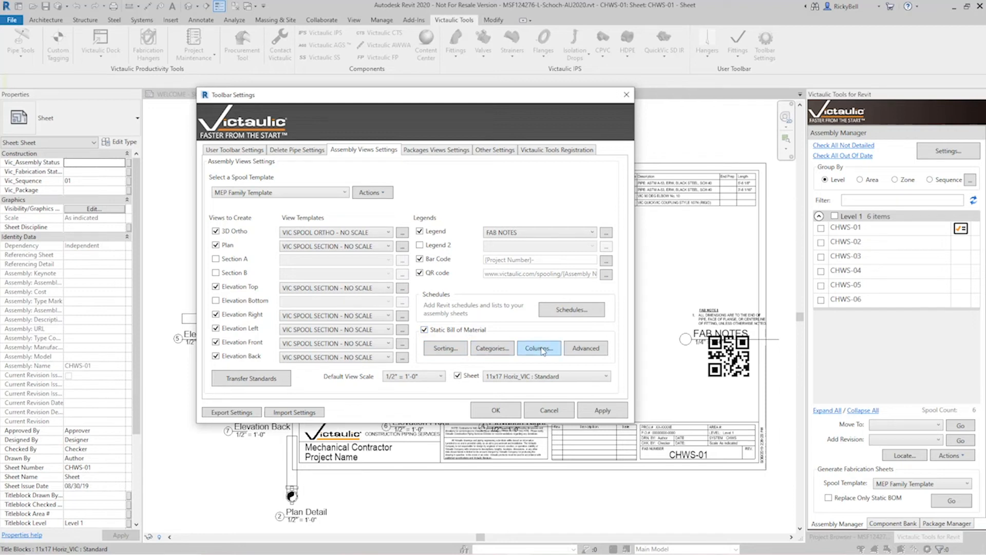
Review the static bill of material Advanced viewport options, then OK the Toolbar Settings
left_click(537, 349)
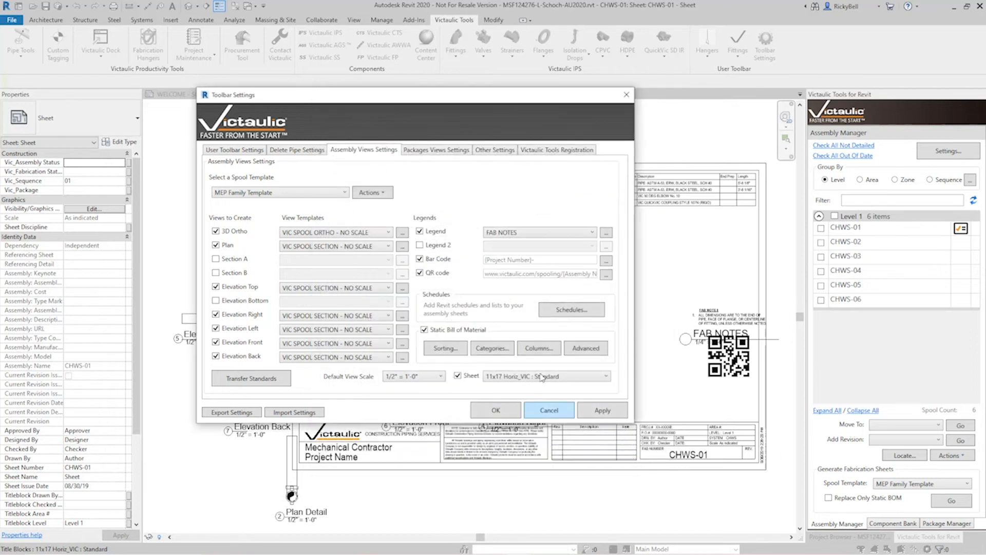
left_click(585, 348)
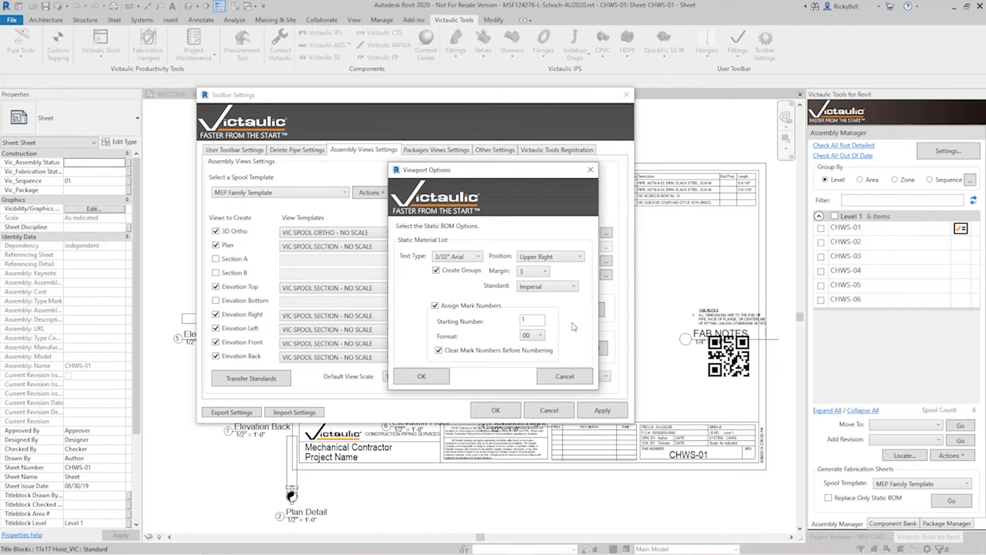
mouse_move(480, 310)
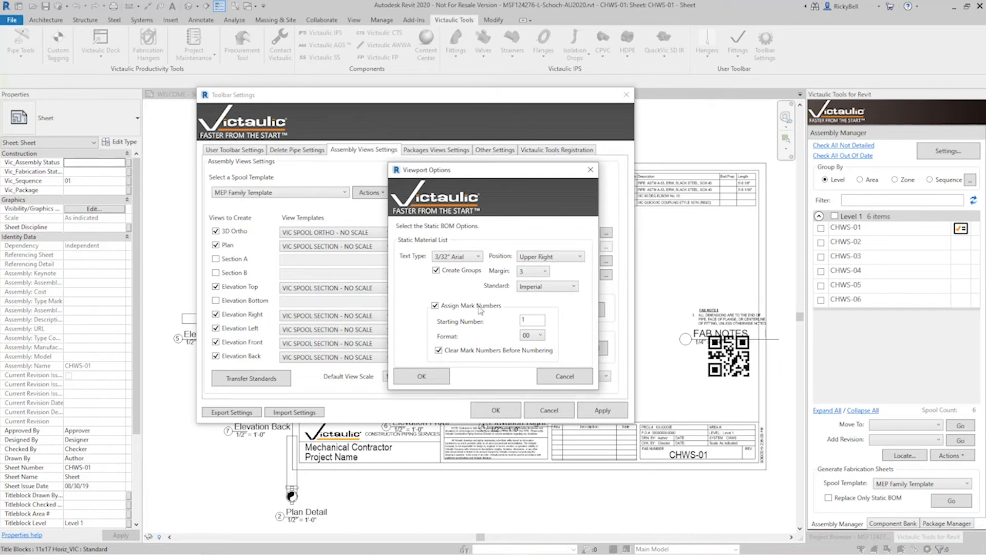
mouse_move(414, 335)
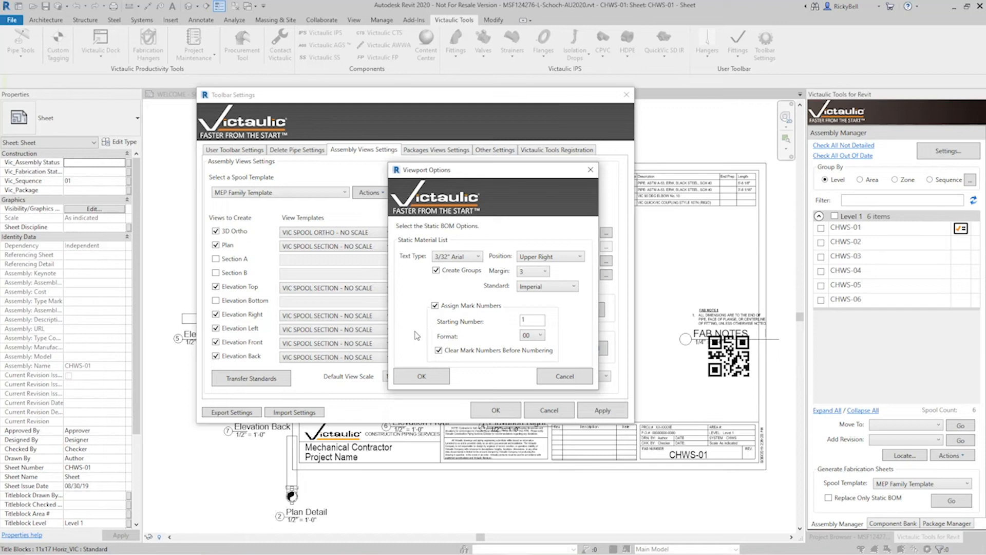
left_click(421, 376)
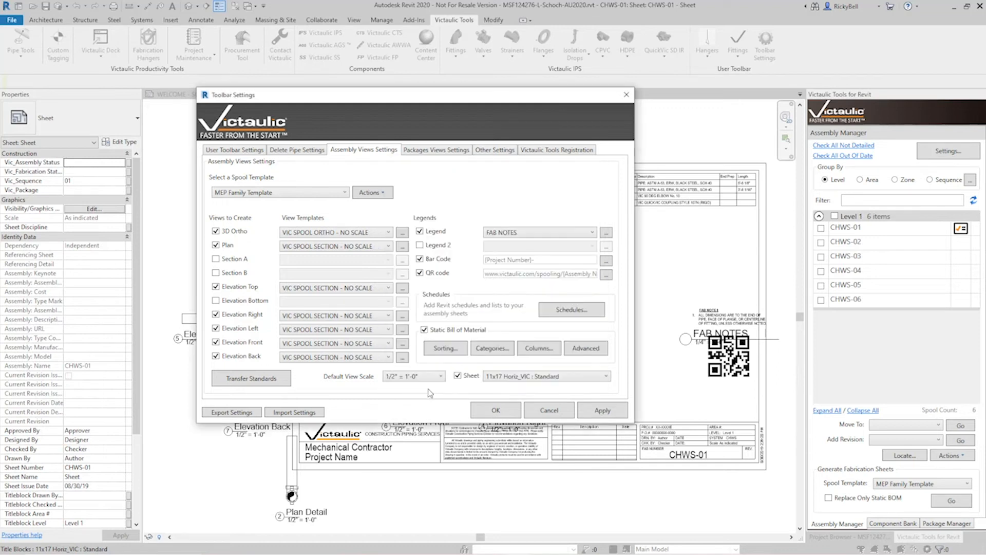
mouse_move(375, 384)
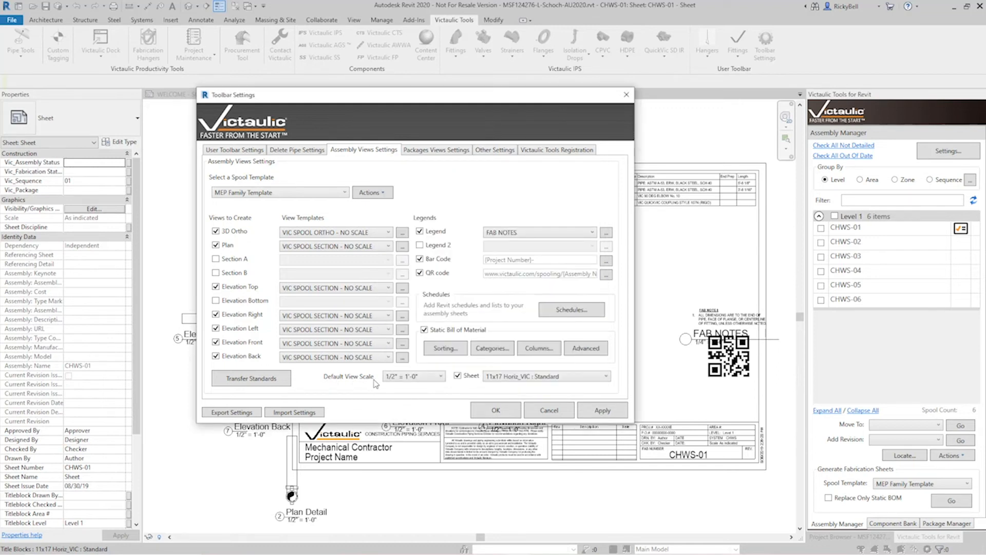
mouse_move(435, 395)
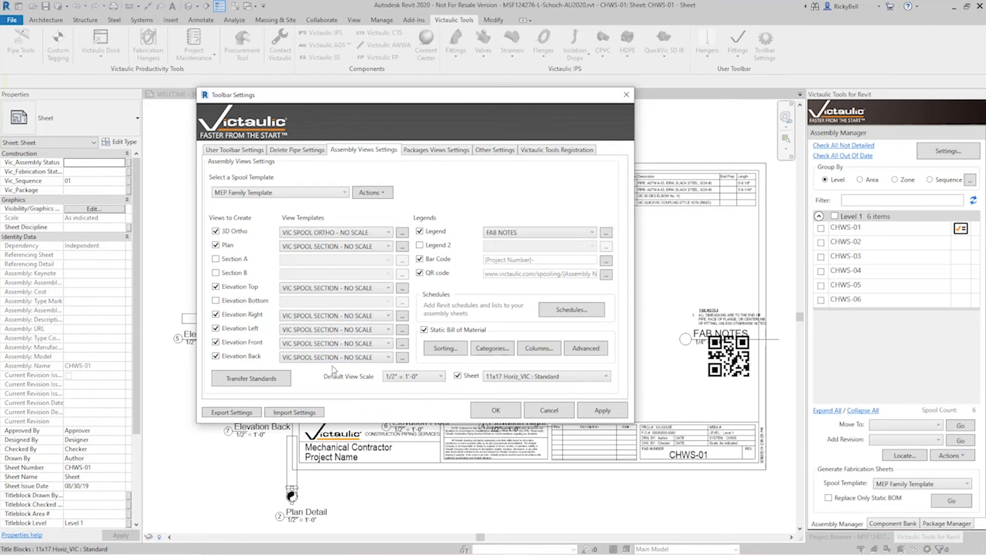
mouse_move(382, 397)
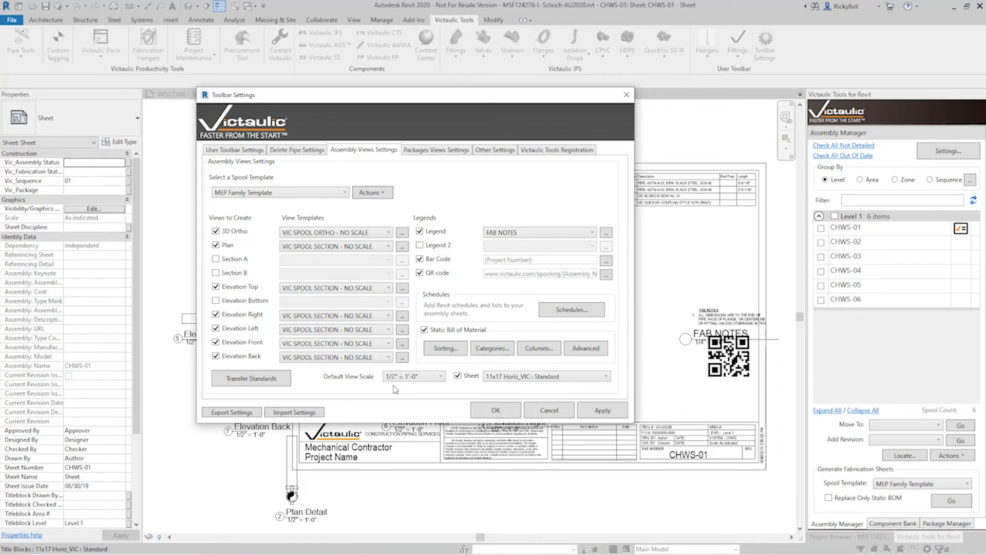
mouse_move(338, 383)
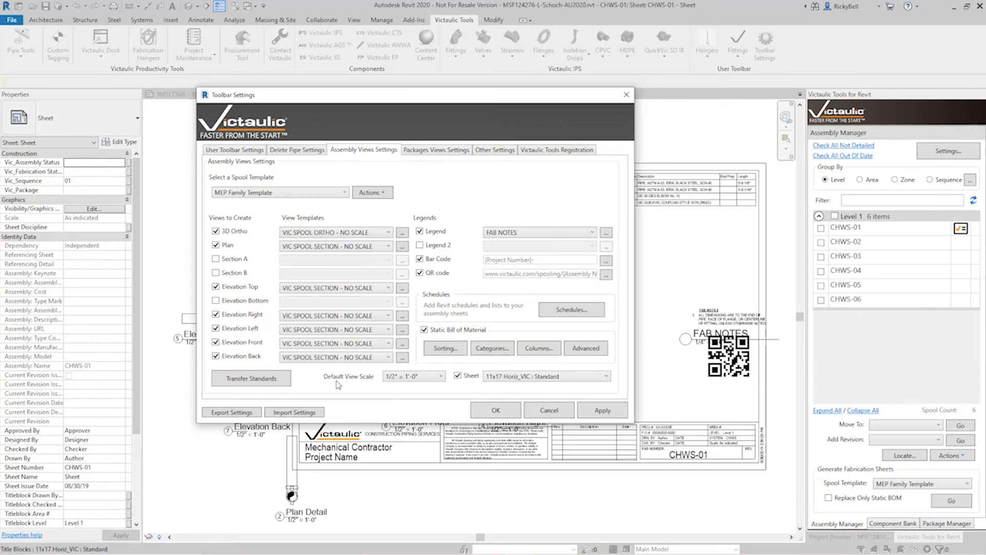
left_click(333, 329)
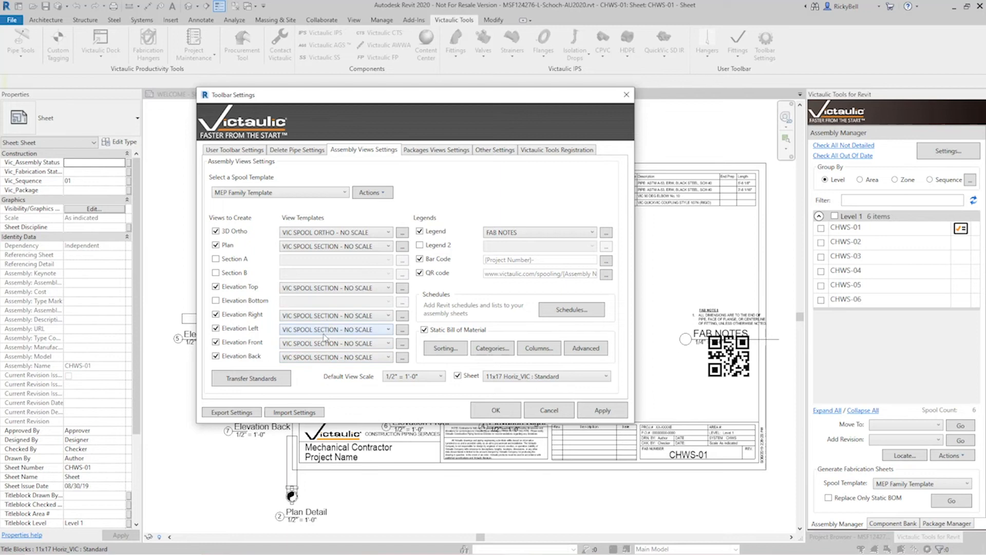
mouse_move(314, 380)
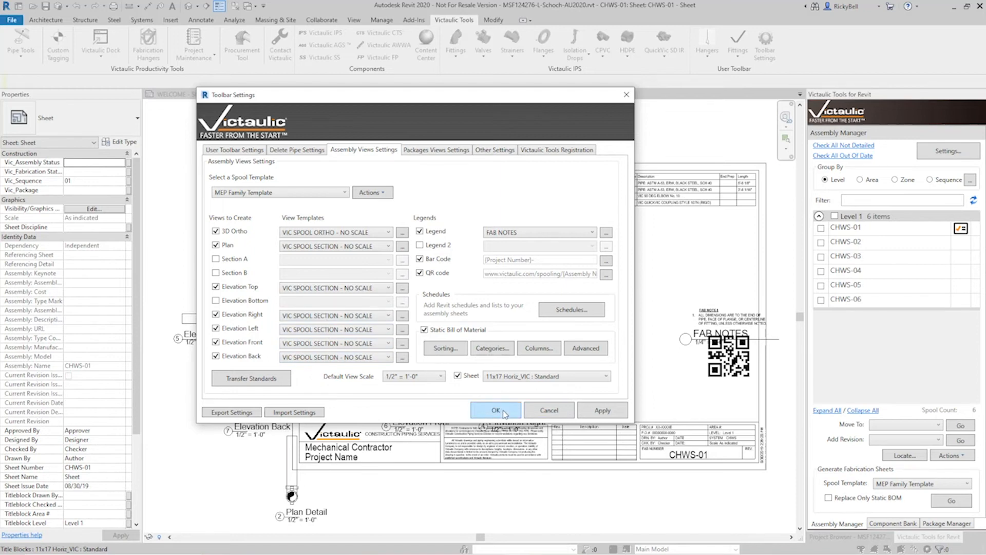
left_click(495, 410)
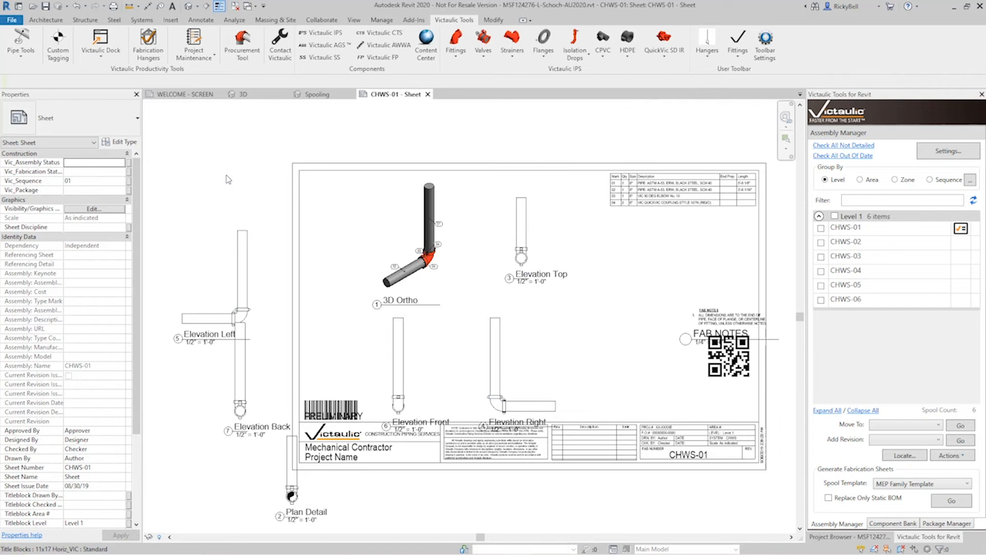
mouse_move(433, 244)
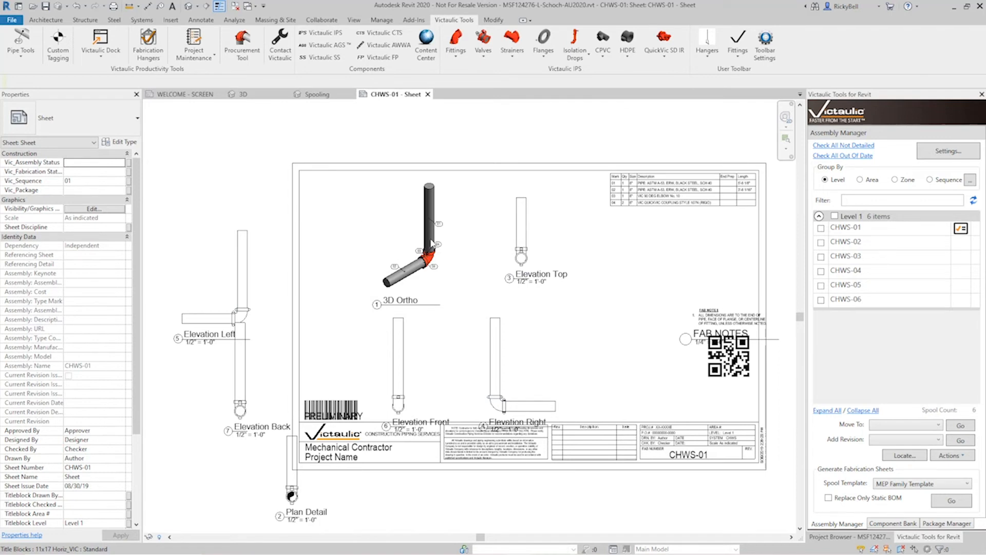
Reposition the elevation and FAB NOTES viewports on CHWS-01, then reopen Settings from Assembly Manager
left_click(389, 237)
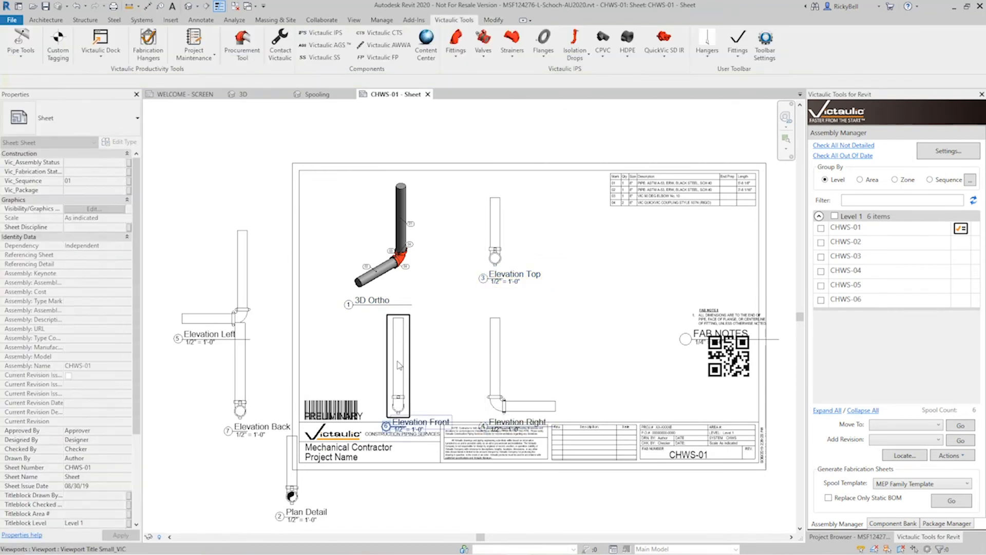
left_click(400, 364)
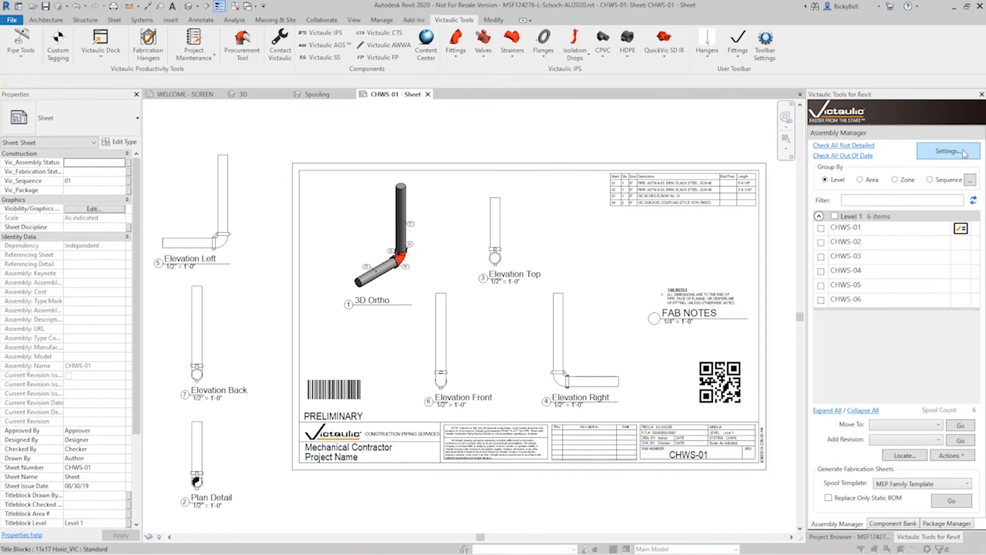
left_click(947, 150)
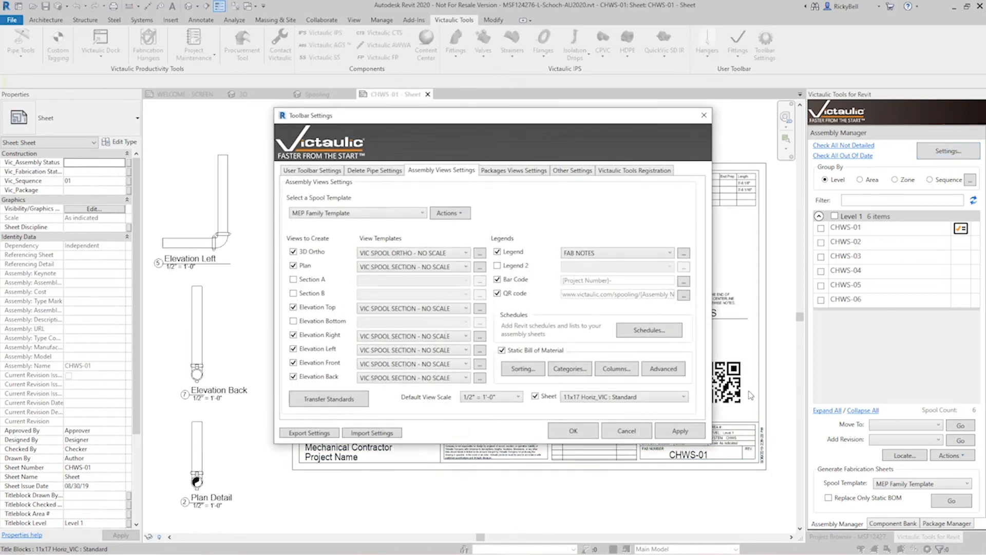
mouse_move(412, 506)
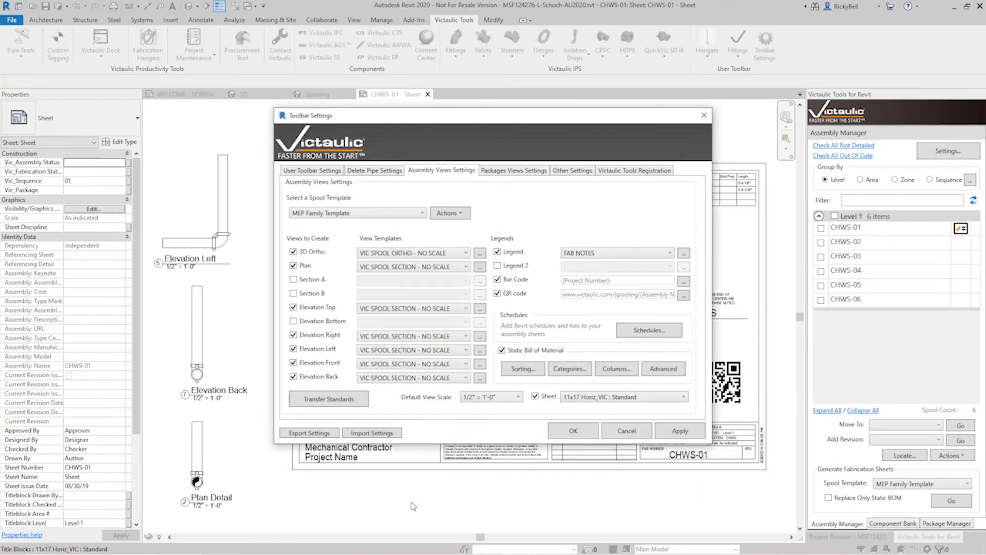
Save the sheet layout to the MEP Family Template via Actions and acknowledge the Layout Saved message
left_click(449, 213)
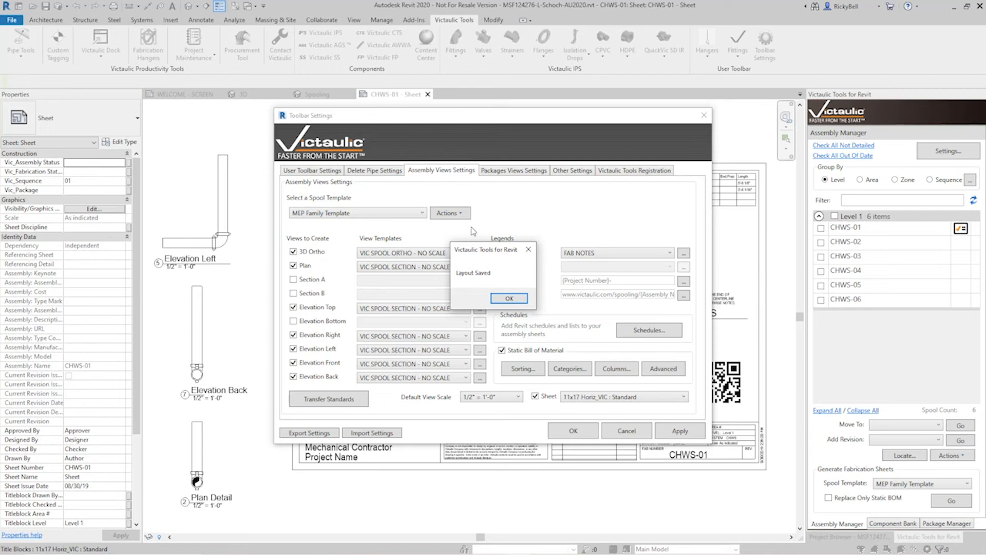
left_click(508, 297)
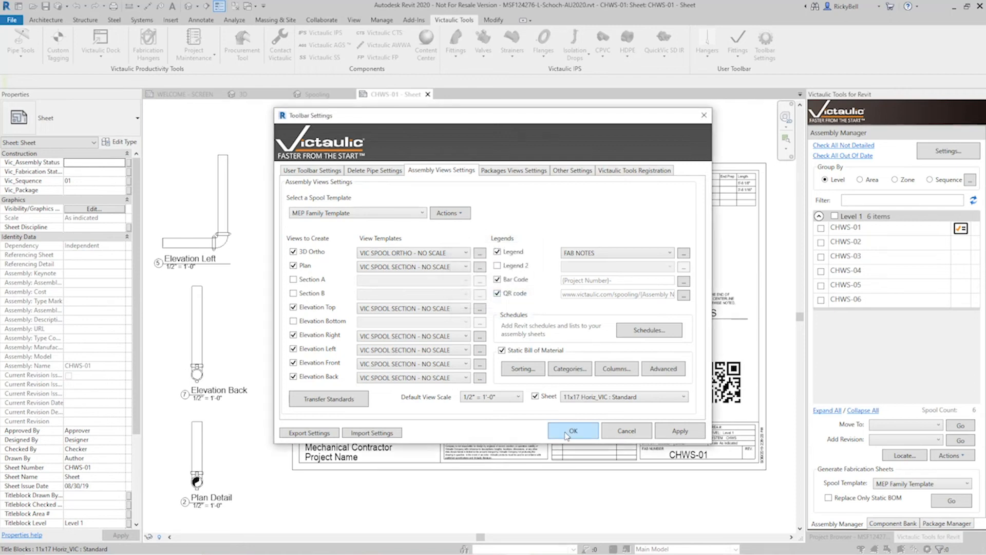
left_click(572, 430)
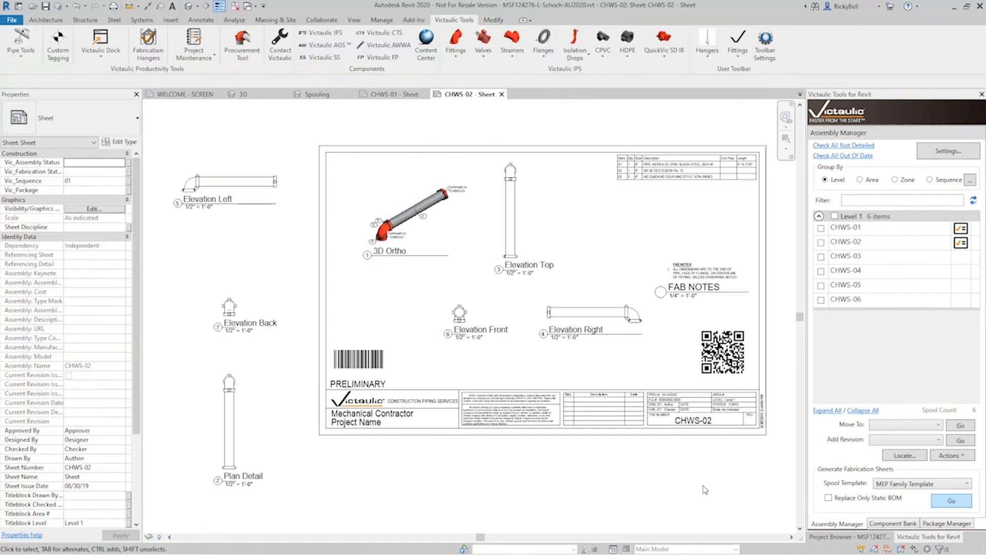
Check CHWS-02 in Assembly Manager and generate its fabrication sheet
left_click(691, 287)
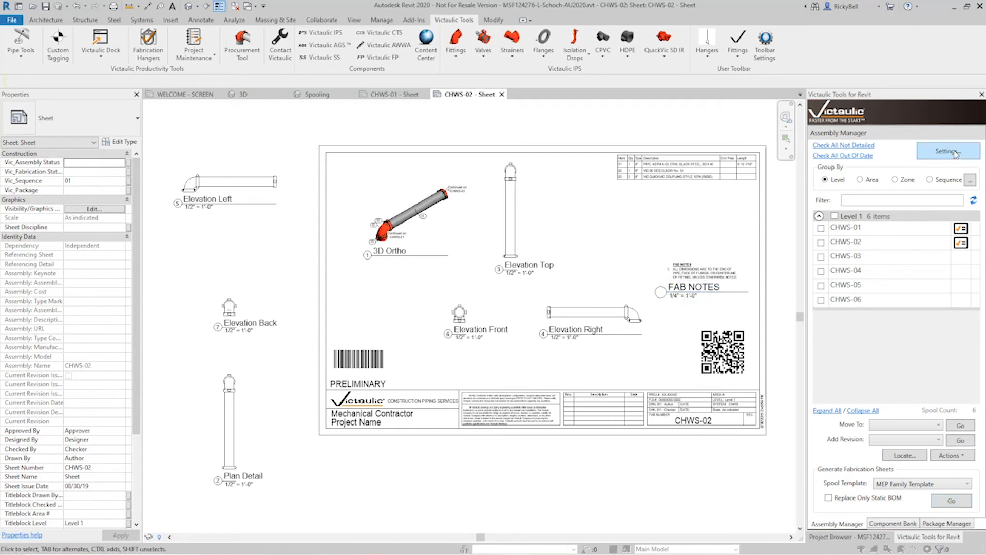
In Settings, choose a viewport type for the FAB NOTES legend from Viewport Options
left_click(948, 151)
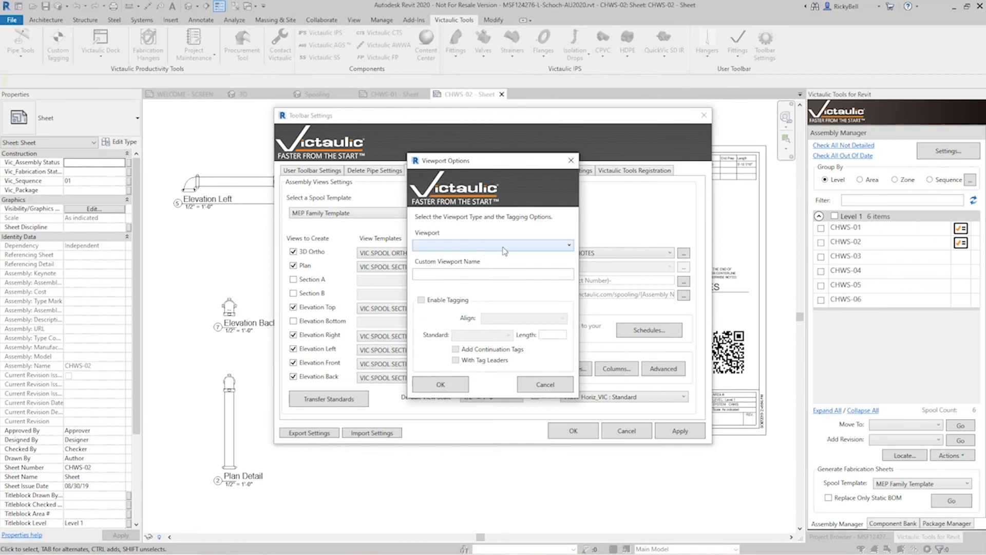
left_click(492, 244)
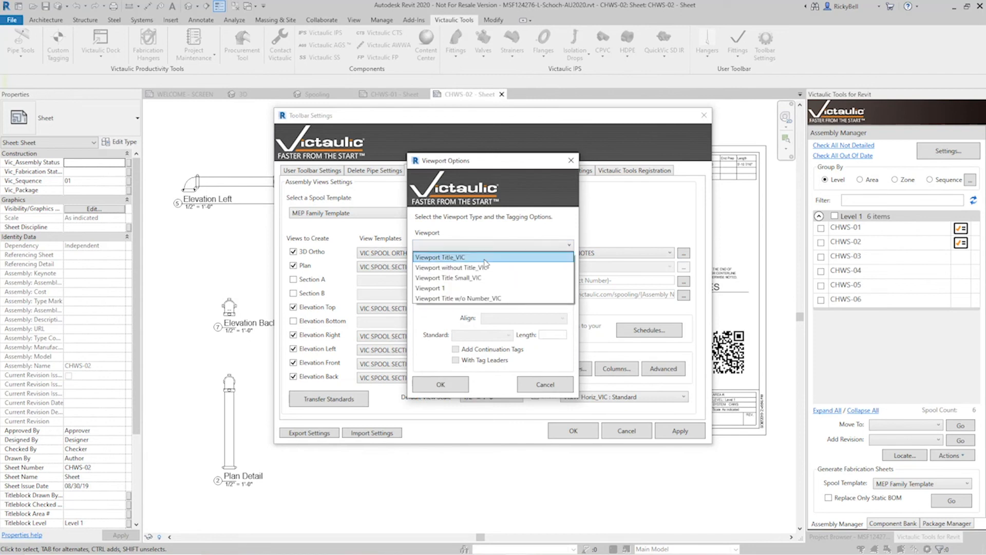
left_click(449, 267)
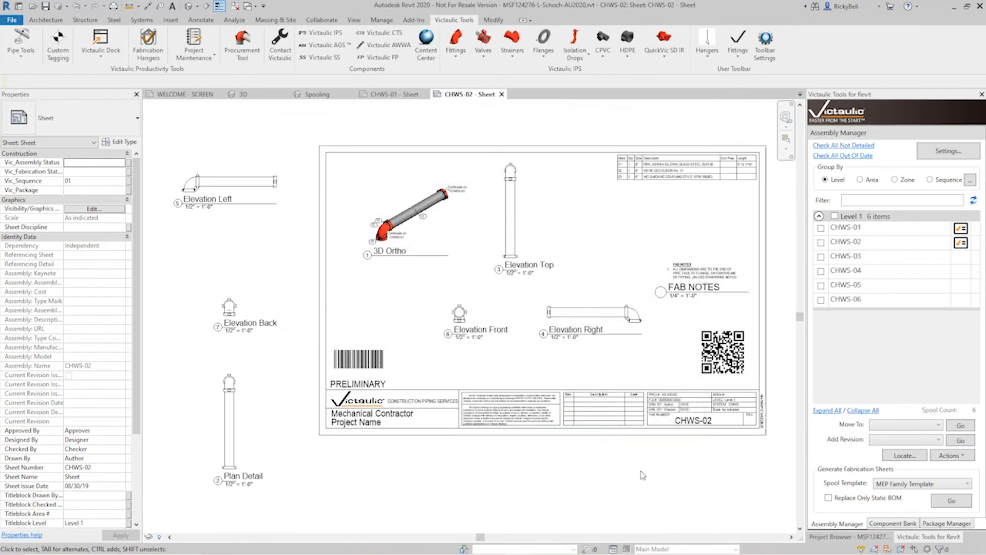
Regenerate the CHWS-01 fabrication sheet from Assembly Manager, confirming delete and recreate
left_click(693, 286)
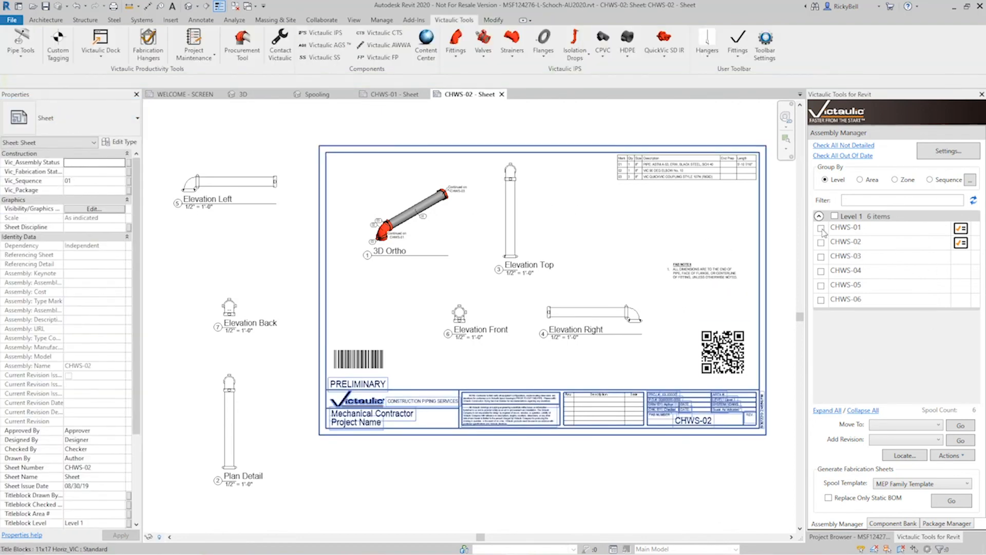
left_click(821, 228)
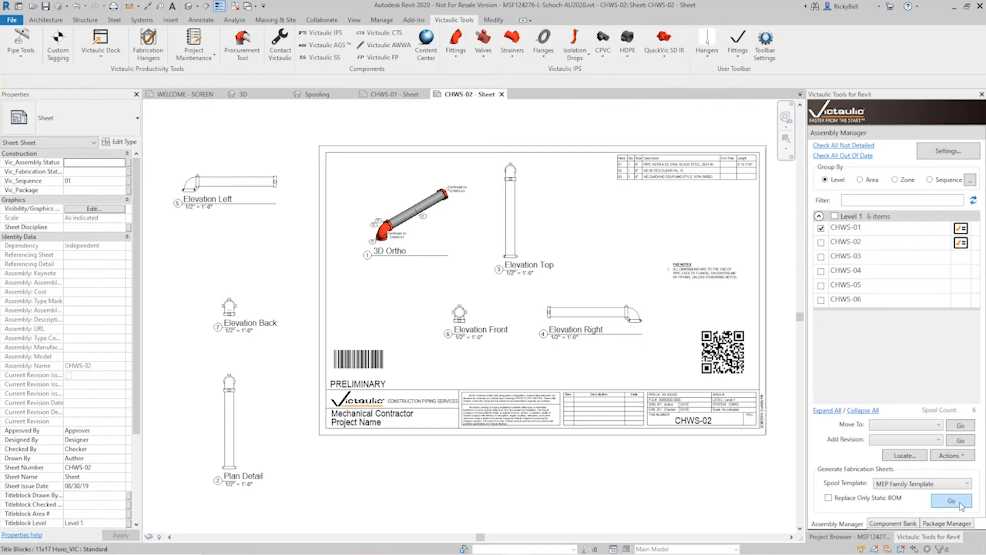
left_click(951, 500)
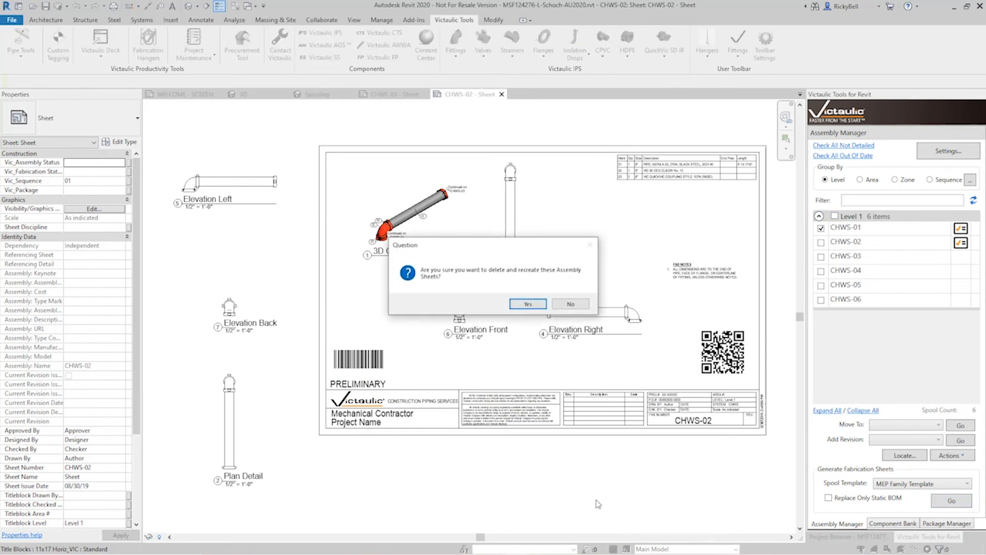
mouse_move(584, 499)
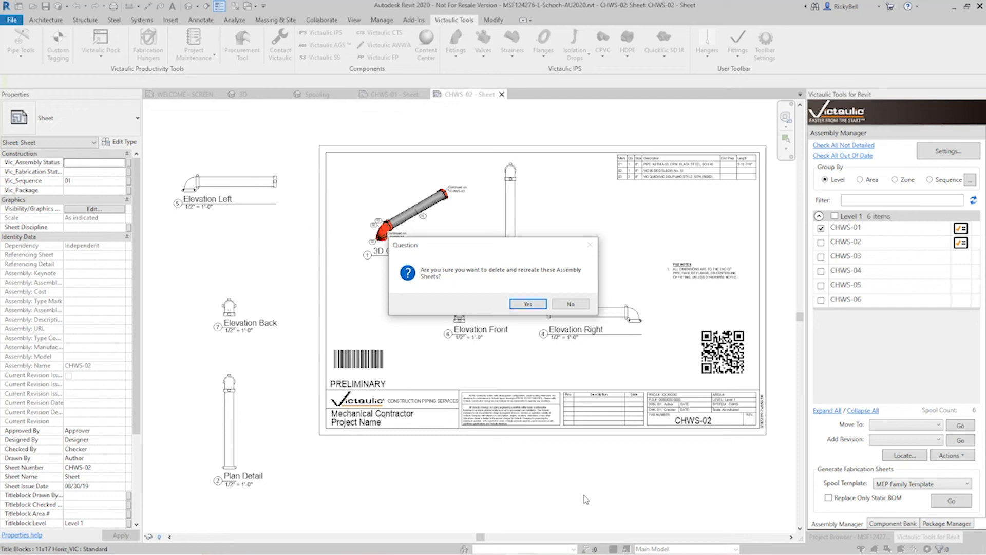
mouse_move(487, 307)
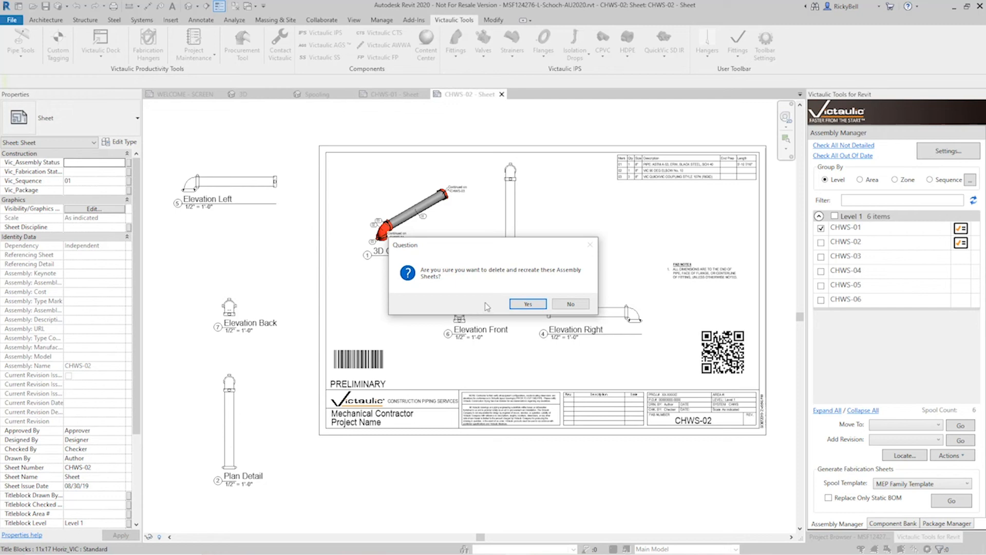
left_click(527, 304)
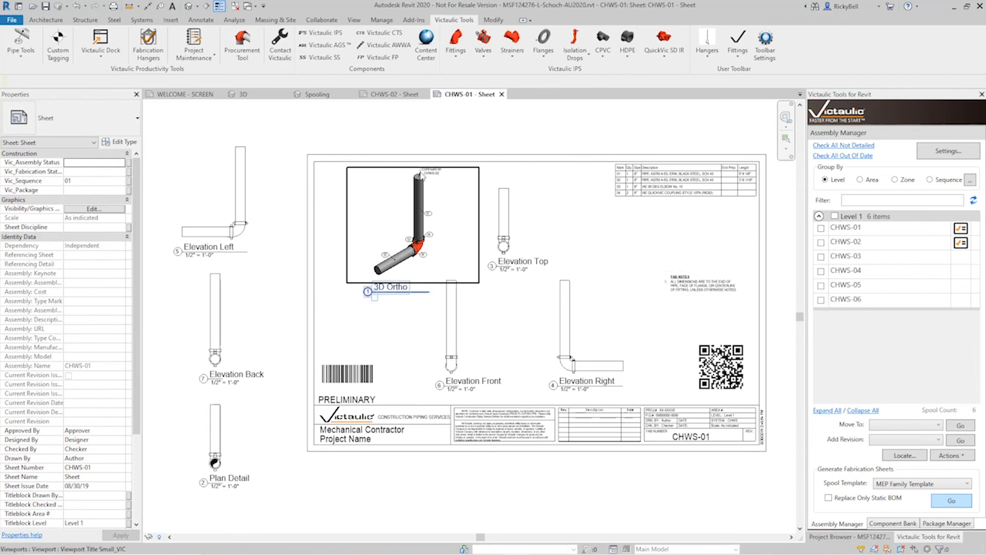
mouse_move(536, 458)
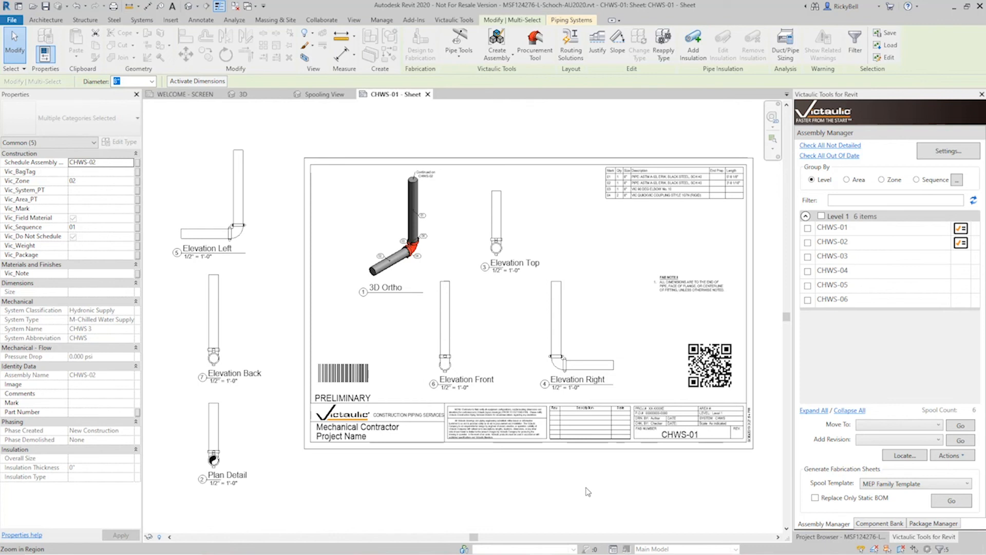
Bring up Toolbar Settings for the MEP Family Template assembly view settings
left_click(948, 151)
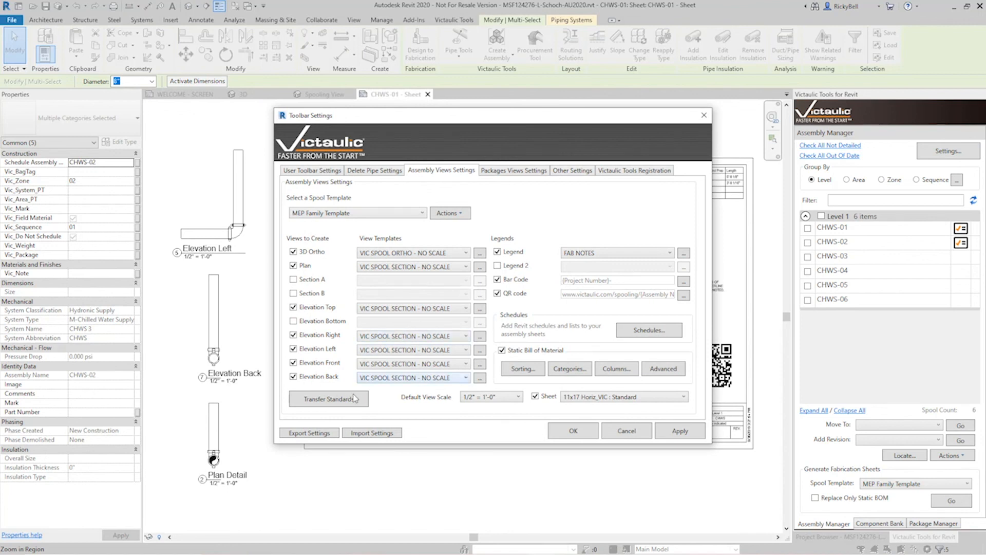
mouse_move(371, 433)
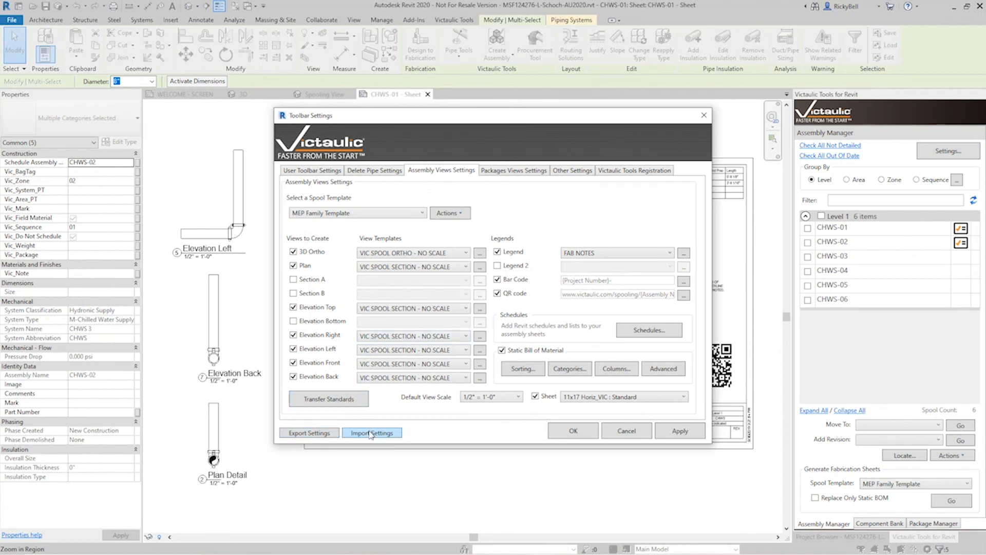
mouse_move(463, 441)
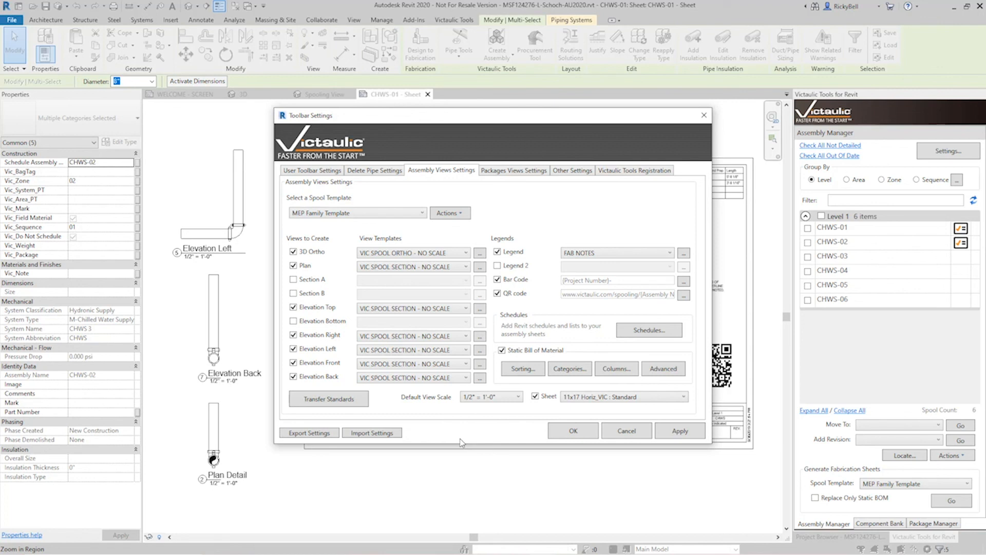
mouse_move(474, 122)
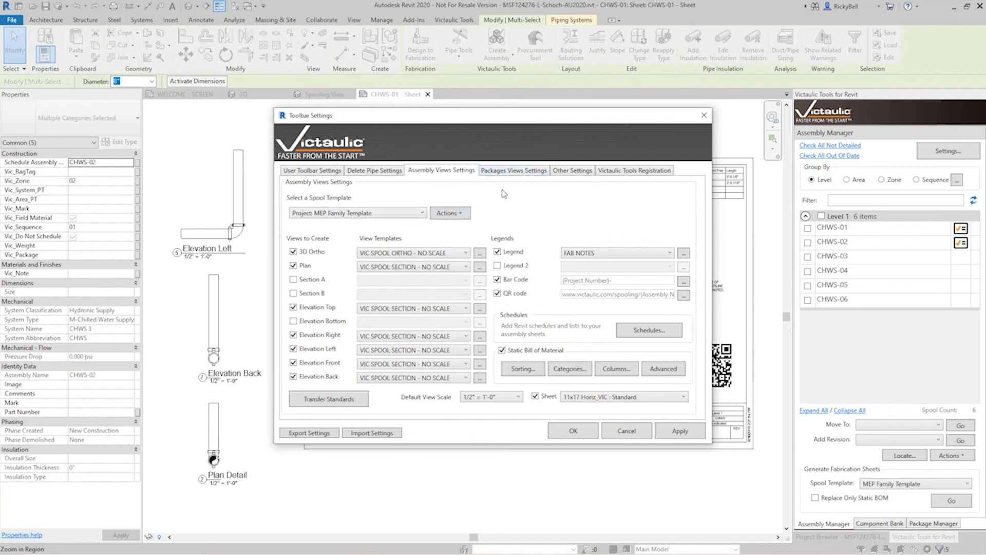
mouse_move(504, 195)
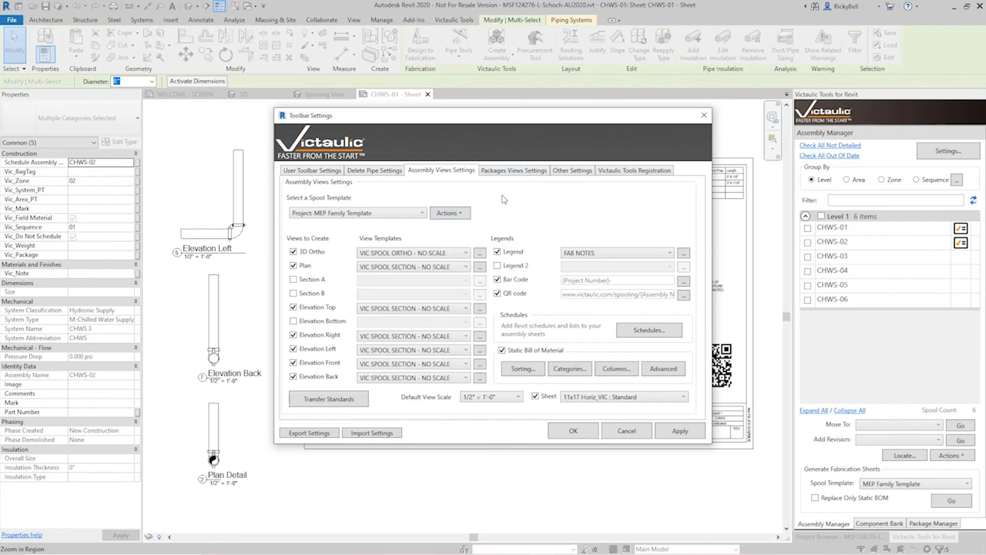